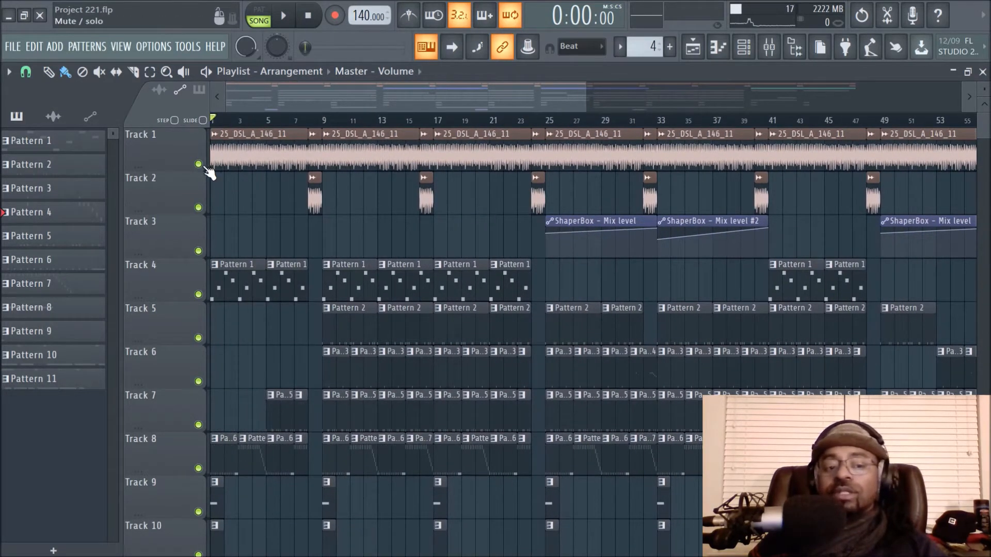
- Show the Channel Rack and inspect the 25_DSL_A_146_11 lead sample's Pitch knob options
{"action": "left_click", "coordinate": [739, 47]}
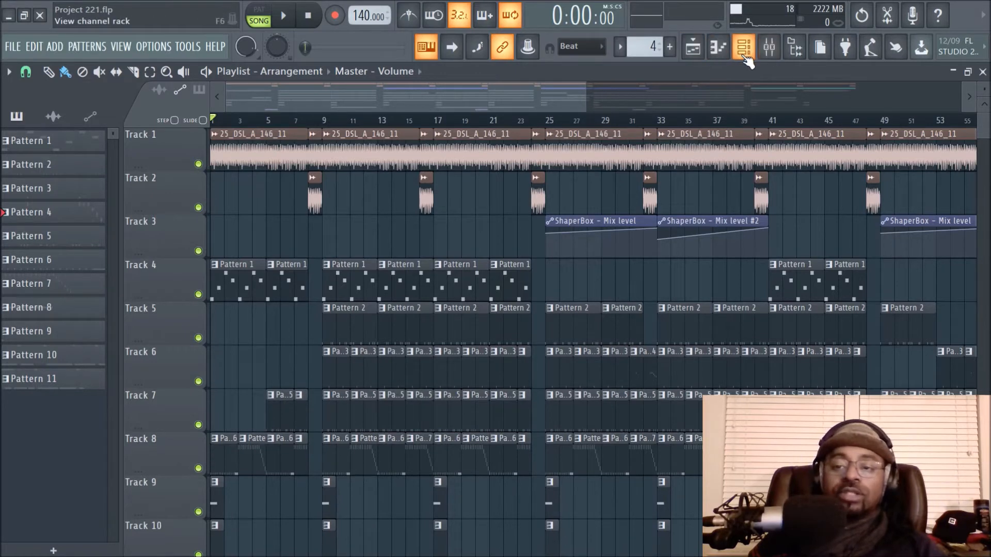
{"action": "left_click", "coordinate": [739, 47]}
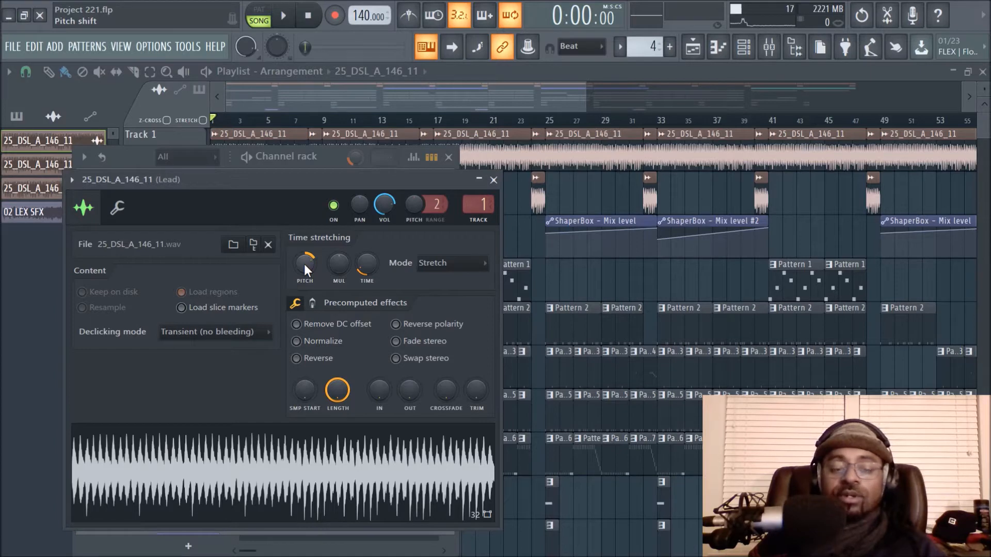
{"action": "right_click", "coordinate": [305, 264]}
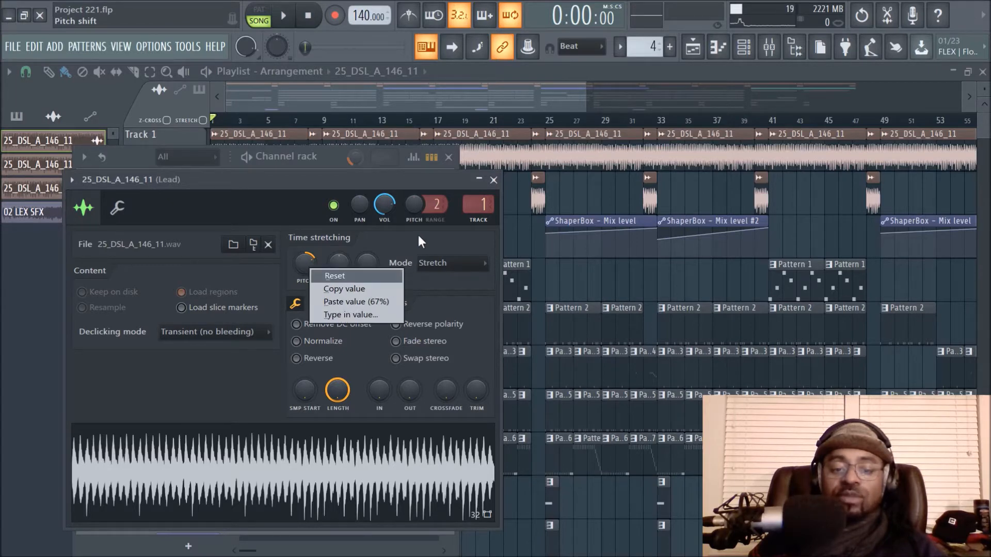
{"action": "left_click", "coordinate": [335, 275]}
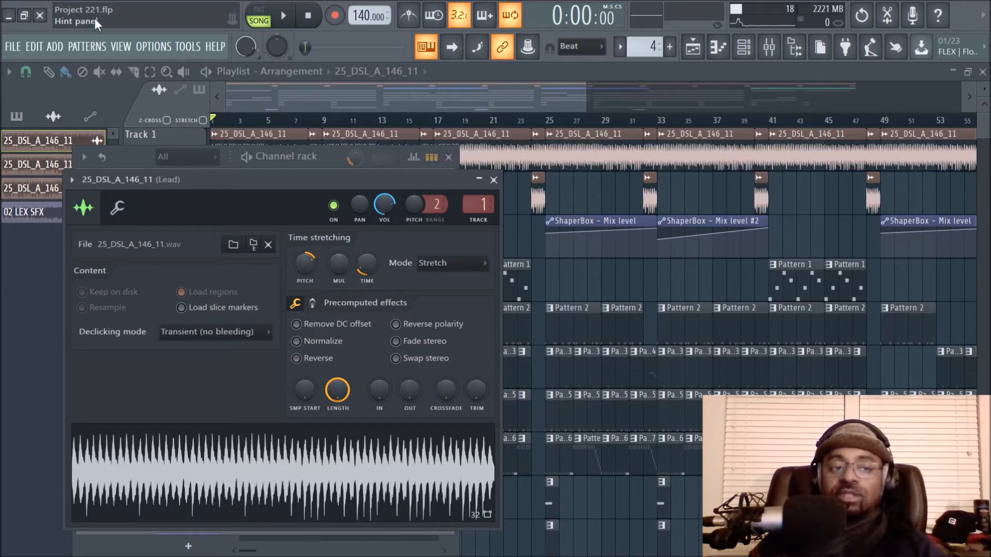
{"action": "mouse_move", "coordinate": [305, 257]}
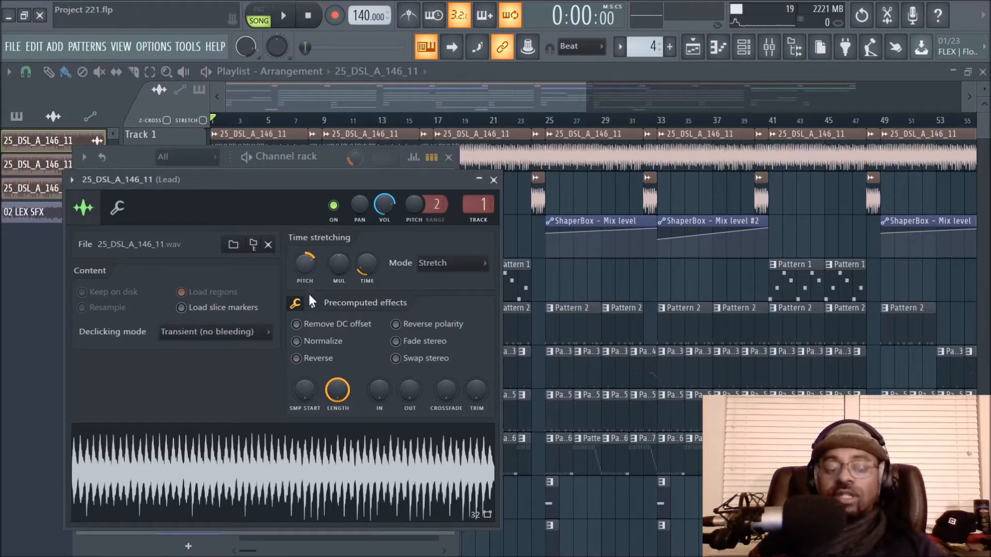
{"action": "mouse_move", "coordinate": [493, 180]}
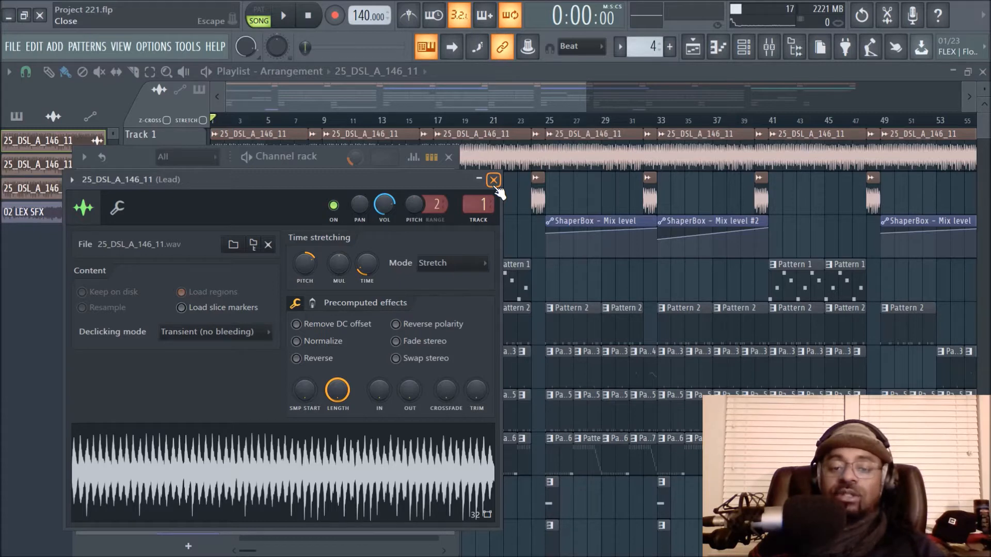
- Close the lead sample settings and Channel Rack, then view the Mixer's Lead insert chain
{"action": "left_click", "coordinate": [493, 180]}
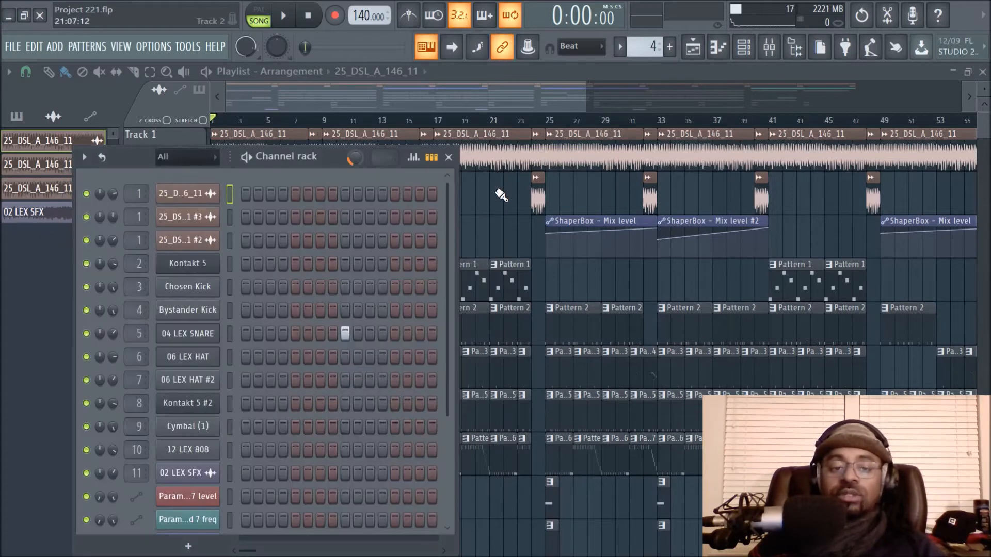
{"action": "left_click", "coordinate": [449, 157]}
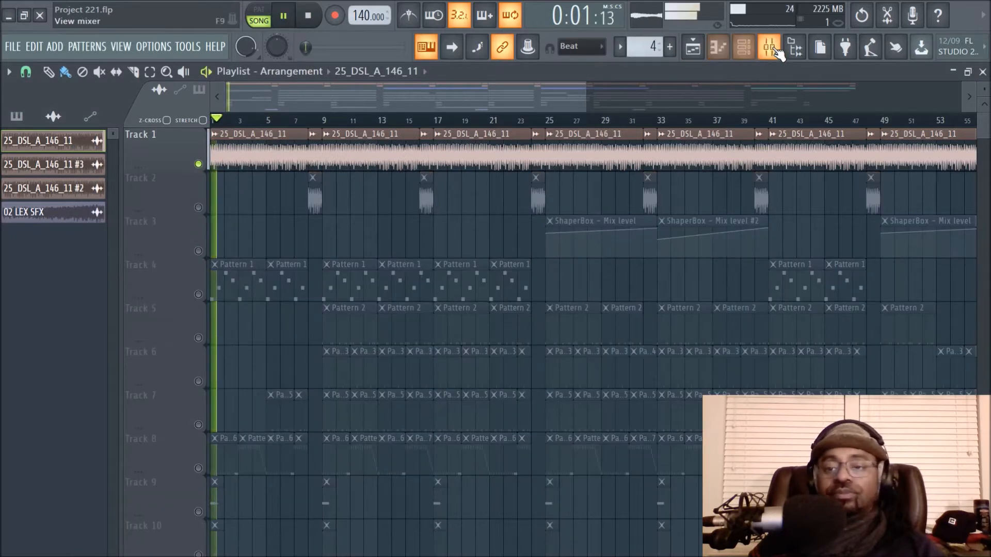
{"action": "left_click", "coordinate": [768, 47]}
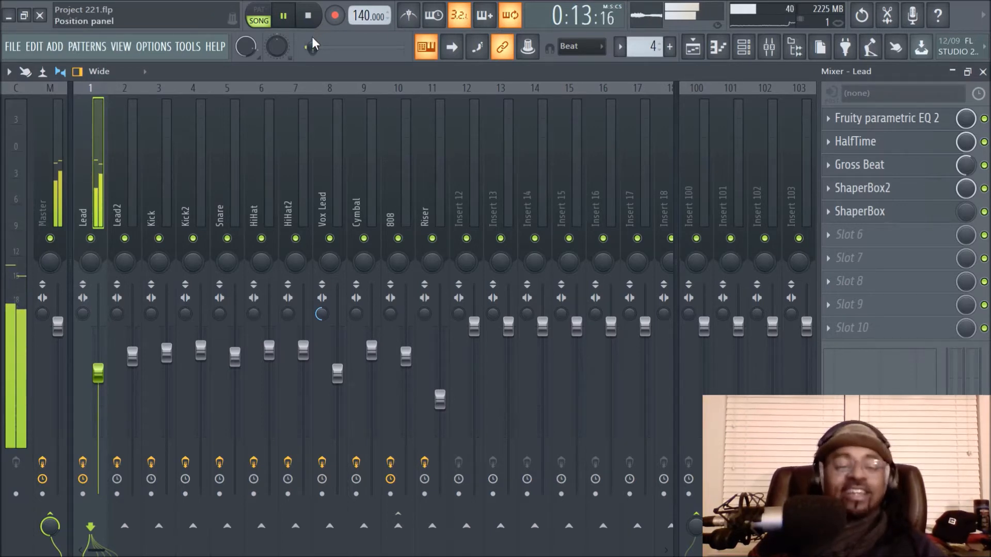
{"action": "left_click", "coordinate": [284, 15]}
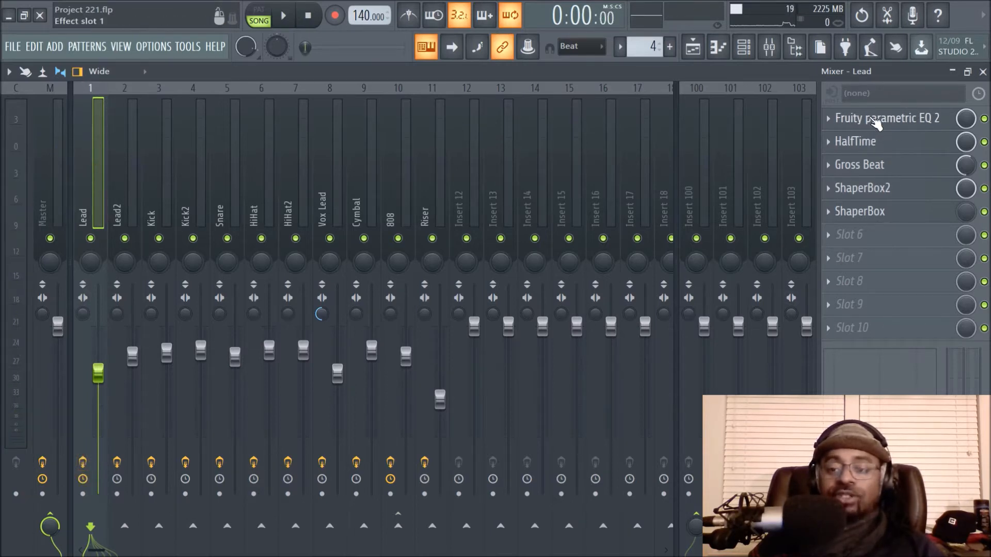
{"action": "left_click", "coordinate": [886, 119]}
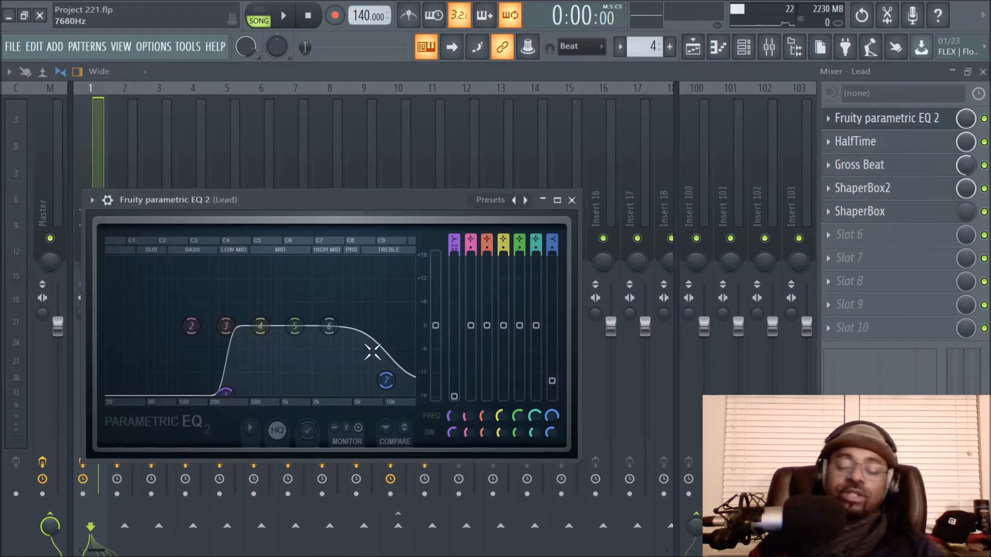
{"action": "left_click_drag", "start_coordinate": [386, 380], "coordinate": [385, 360]}
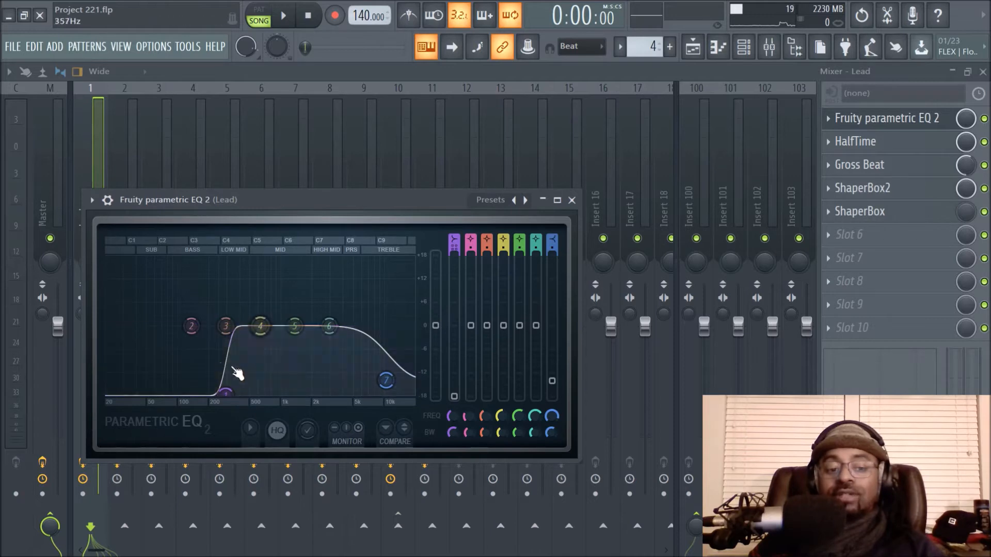
{"action": "left_click", "coordinate": [572, 199]}
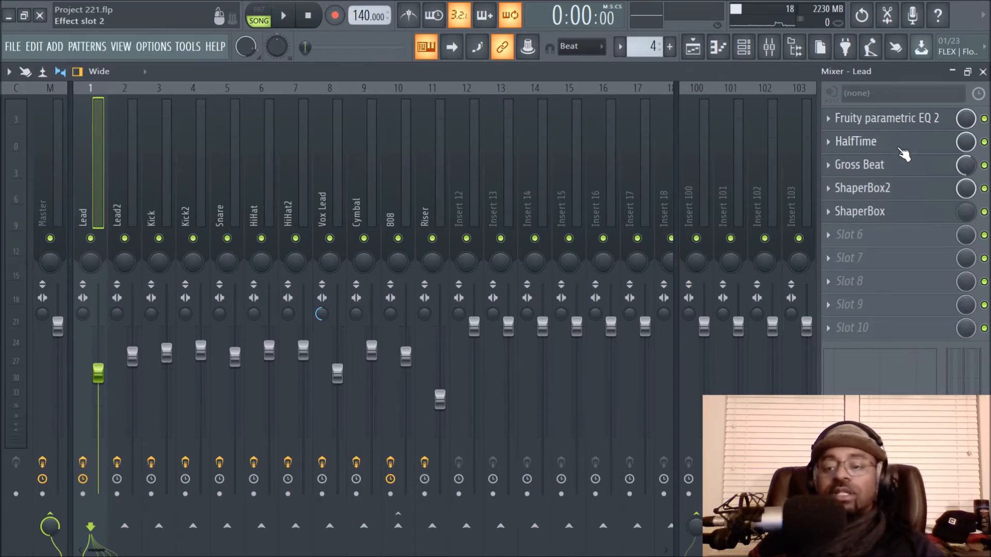
{"action": "left_click", "coordinate": [865, 141]}
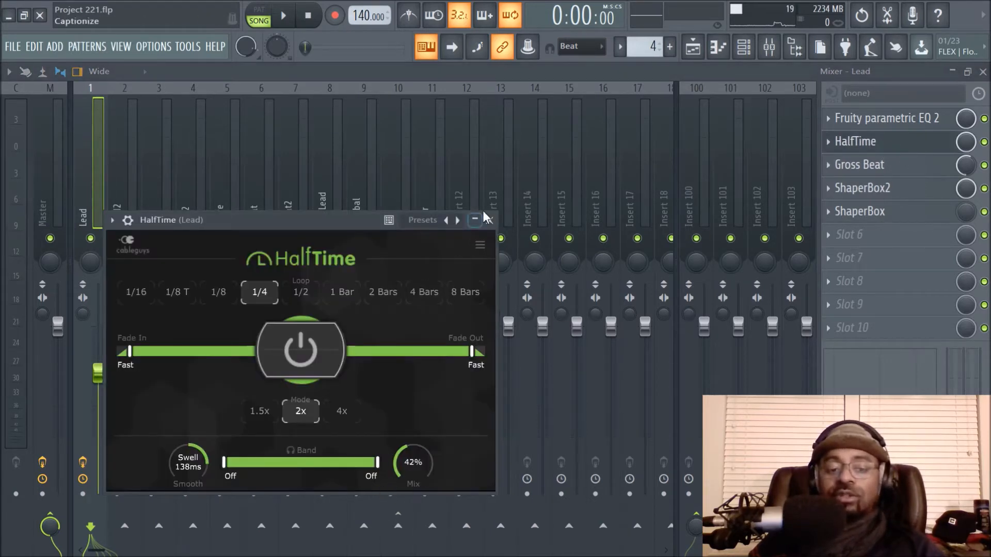
{"action": "left_click", "coordinate": [475, 221]}
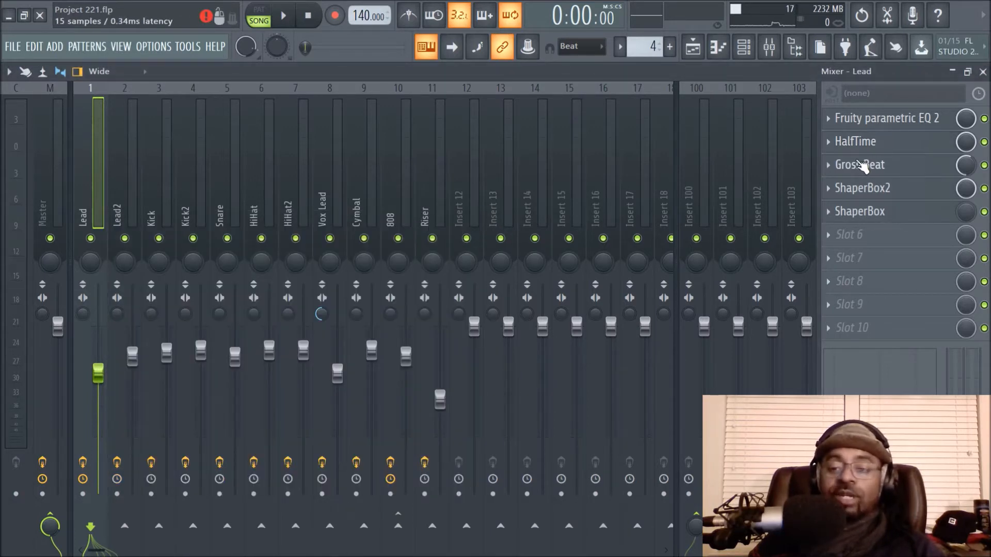
{"action": "left_click", "coordinate": [859, 165]}
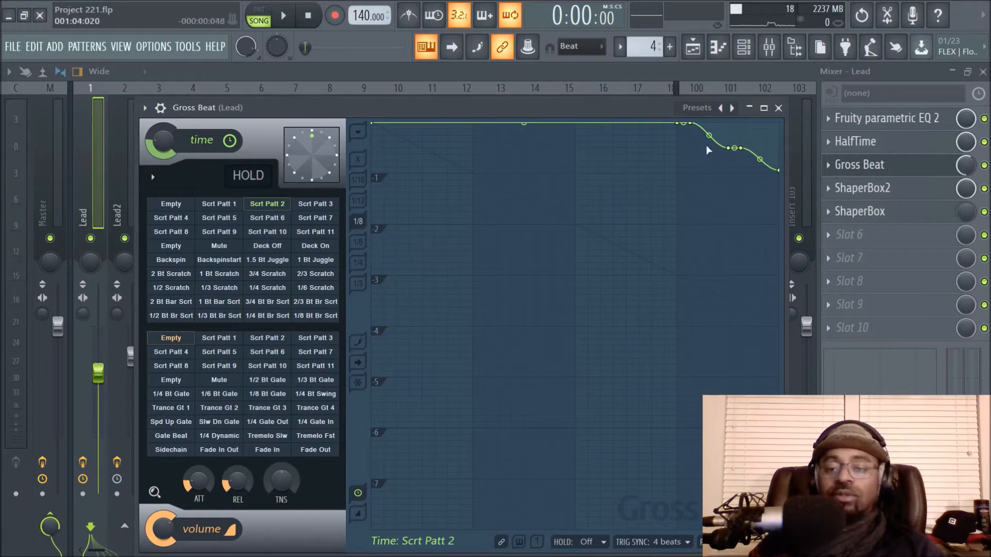
{"action": "mouse_move", "coordinate": [271, 223]}
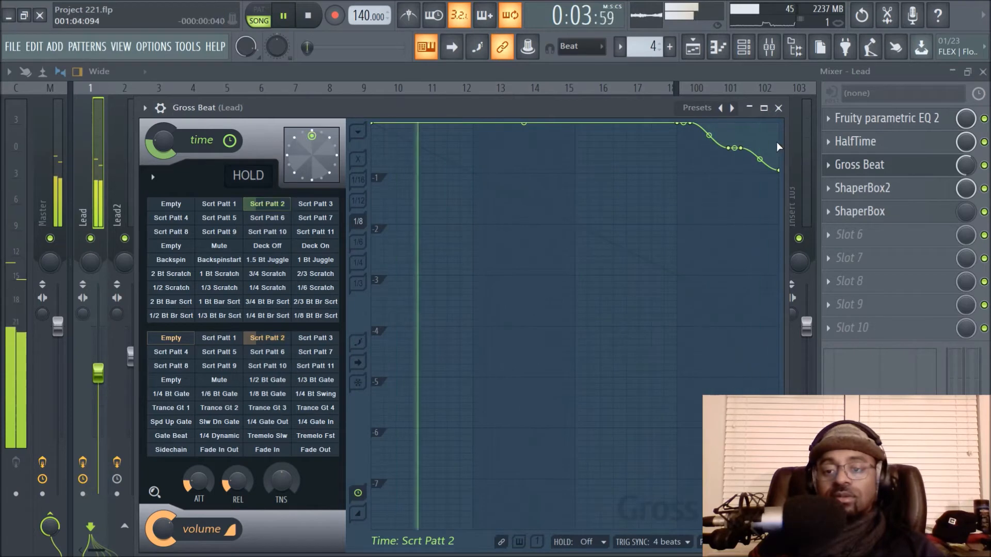
{"action": "left_click", "coordinate": [778, 108]}
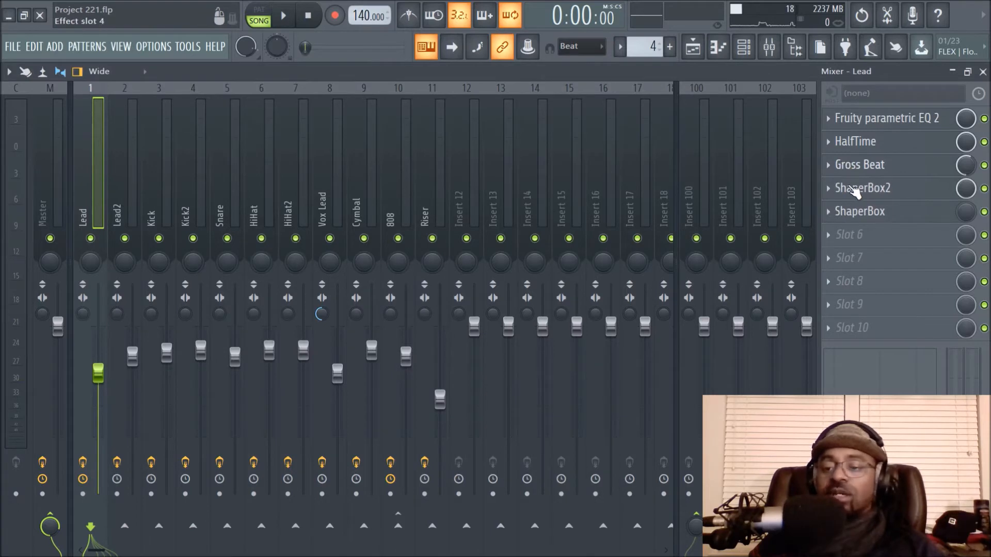
{"action": "left_click", "coordinate": [862, 188]}
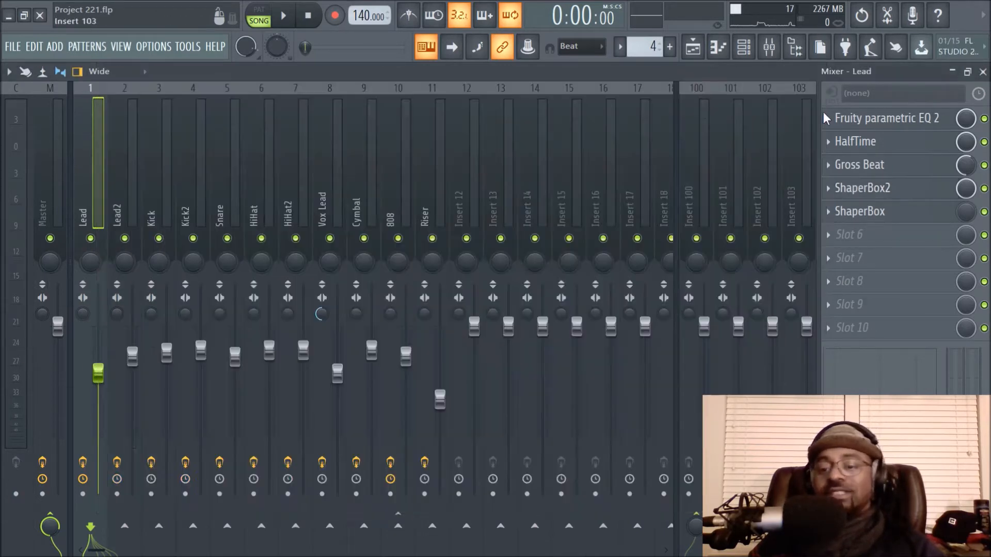
- Open the Lead's ShaperBox to view its filter-cutoff LFO, then close it
{"action": "left_click", "coordinate": [859, 211]}
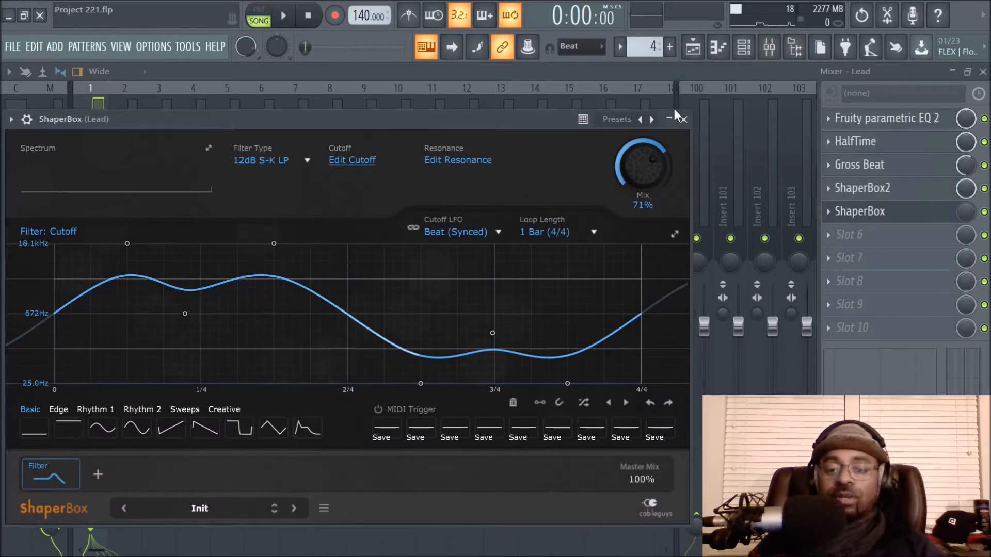
{"action": "left_click", "coordinate": [682, 119]}
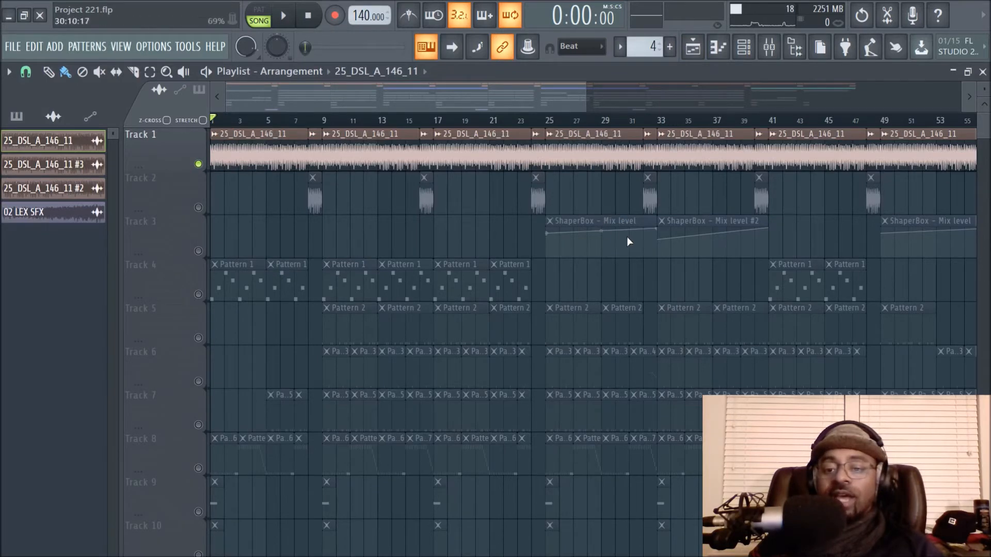
- Show the Channel Rack listing lead loop copies, drums, 808 and automation clips
{"action": "left_click", "coordinate": [767, 48]}
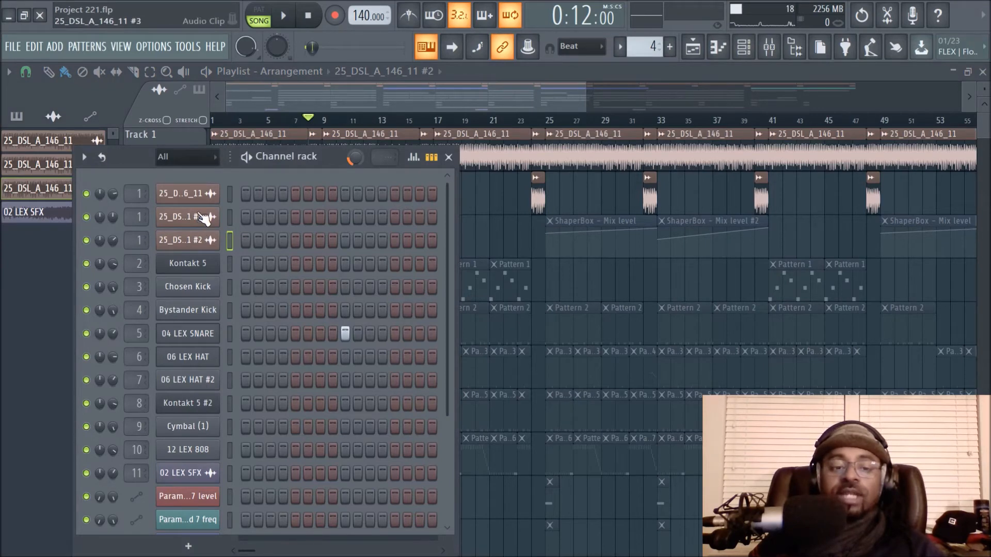
- Inspect the 25_DSL_A_146_11 #2 channel settings showing Reverse enabled, then close them
{"action": "left_click", "coordinate": [449, 157]}
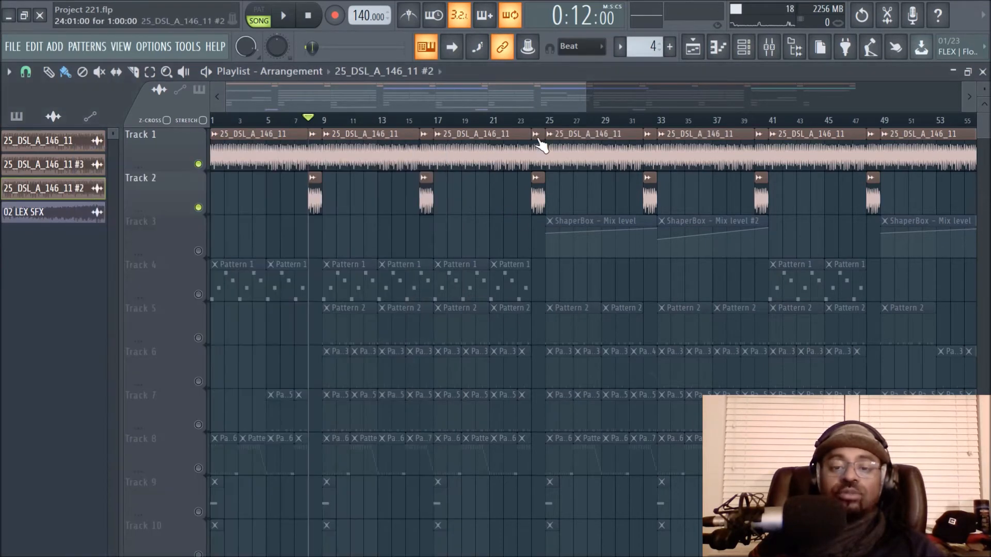
{"action": "right_click", "coordinate": [541, 147]}
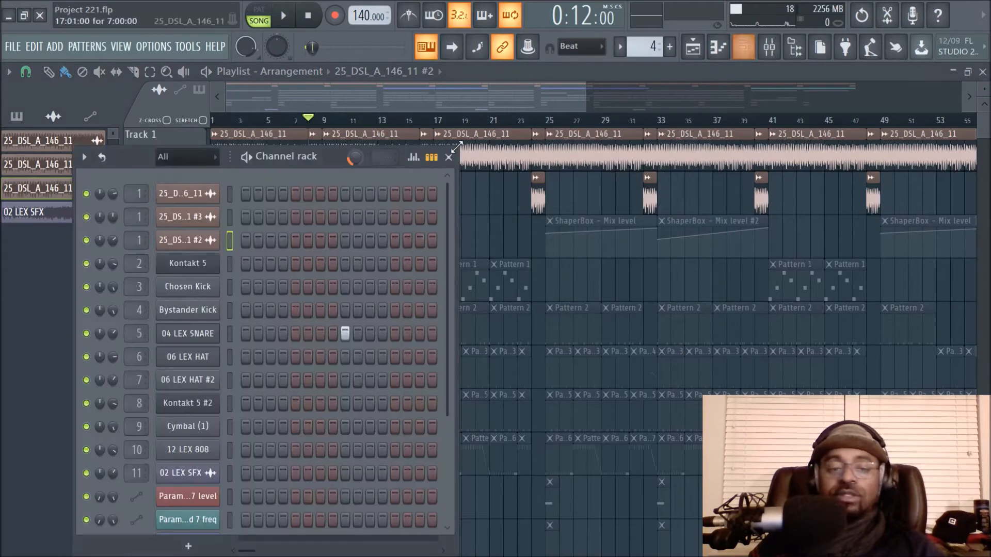
{"action": "left_click", "coordinate": [187, 216]}
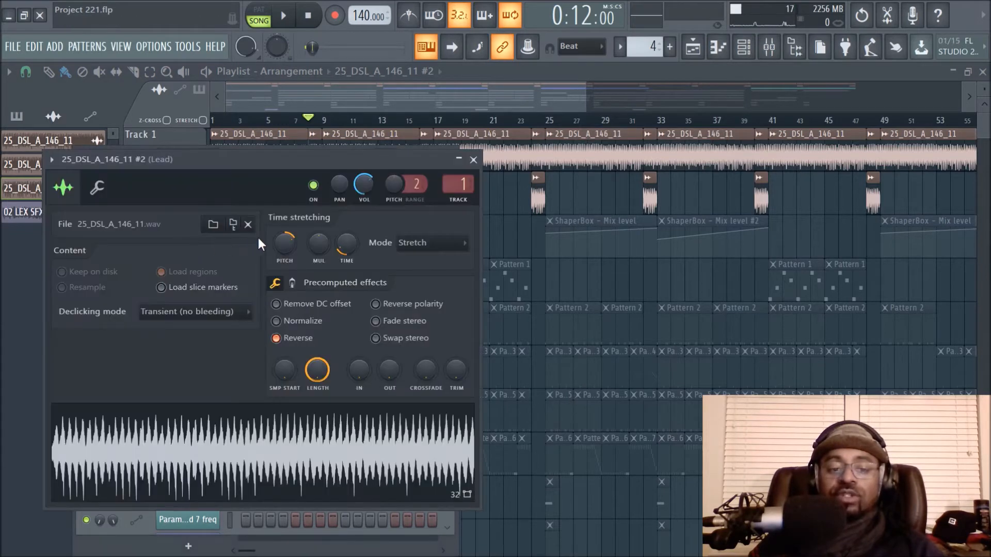
{"action": "left_click", "coordinate": [276, 338]}
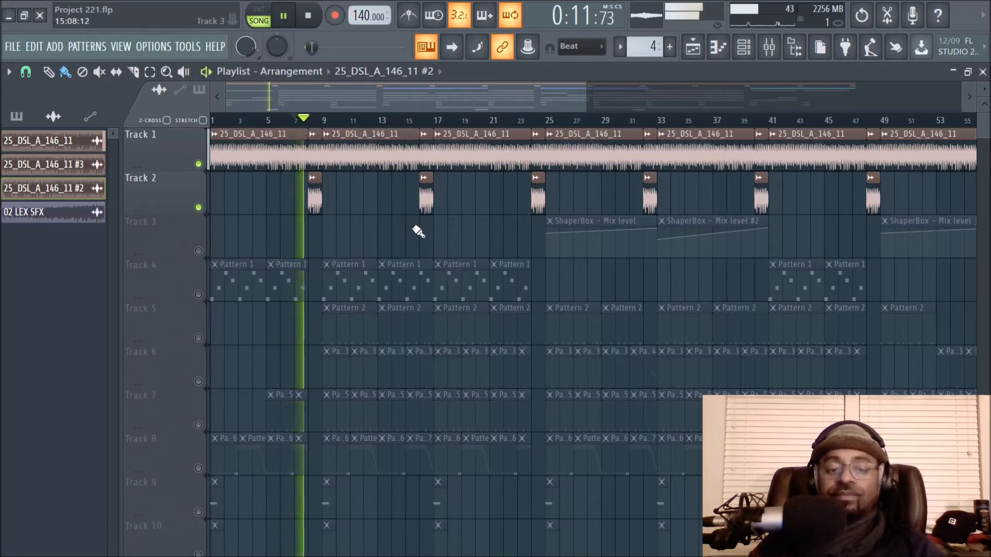
- Unmute Track 3's ShaperBox automation and bring up the Mixer on the Lead chain
{"action": "left_click", "coordinate": [24, 71]}
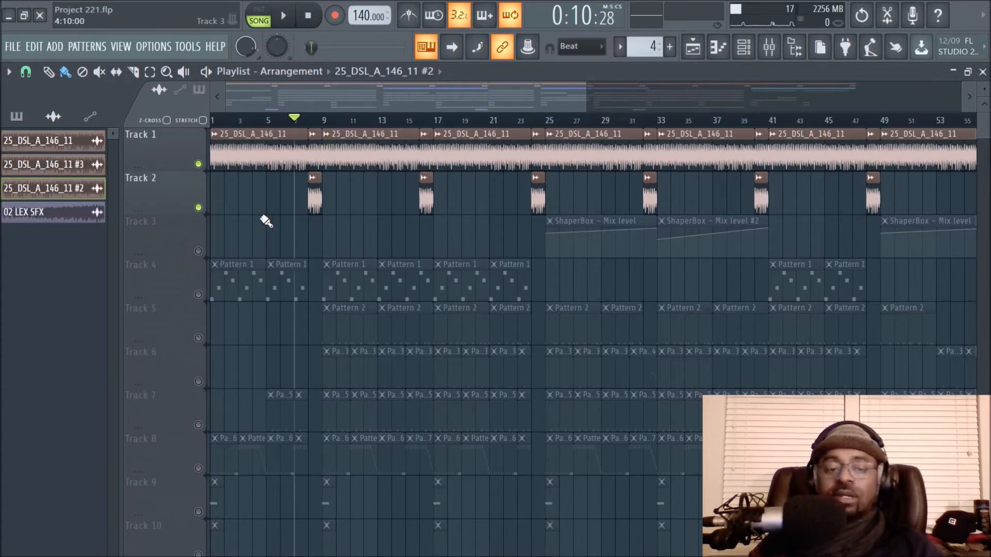
{"action": "mouse_move", "coordinate": [366, 232]}
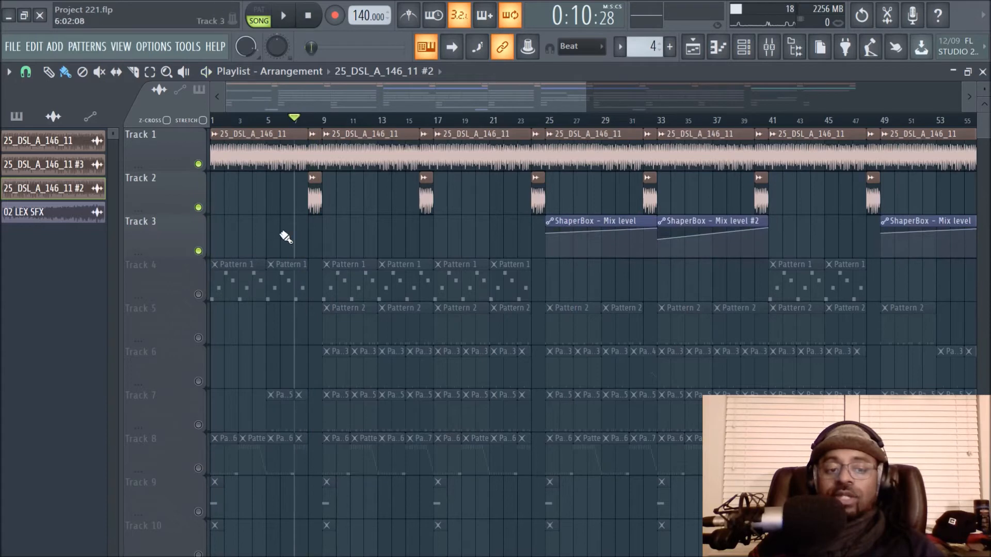
{"action": "left_click", "coordinate": [542, 121]}
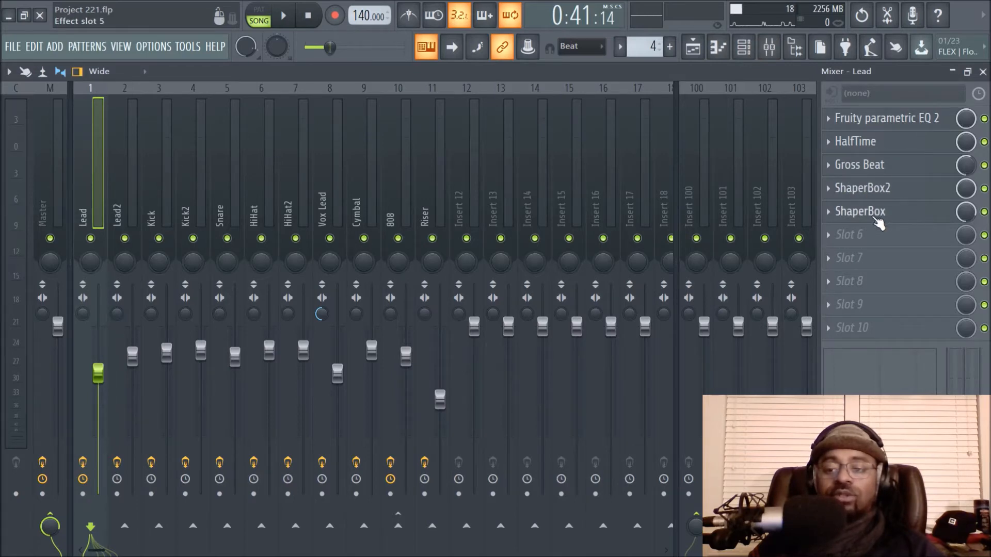
- Reopen and audition the Lead ShaperBox Cutoff LFO, then close it for the Playlist
{"action": "left_click", "coordinate": [862, 188]}
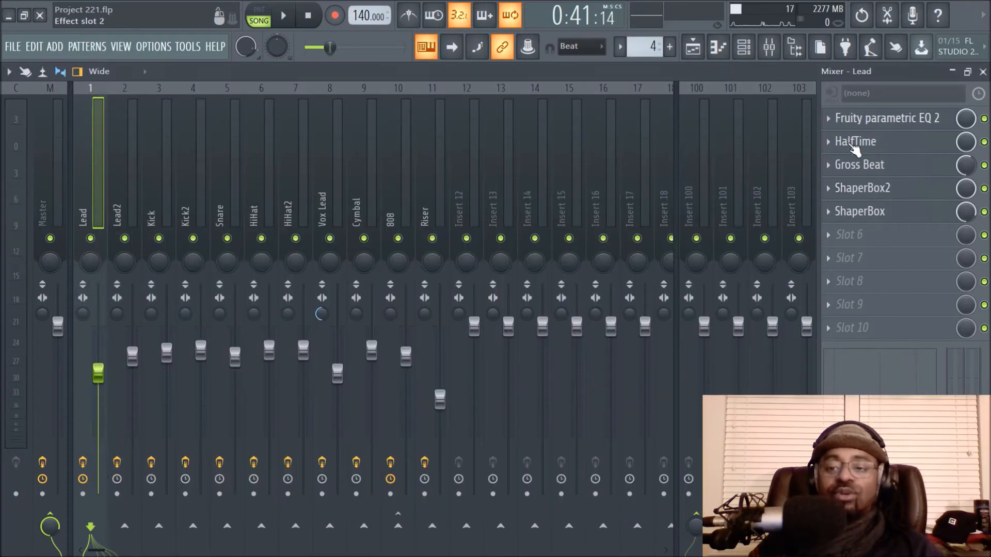
{"action": "left_click", "coordinate": [859, 211]}
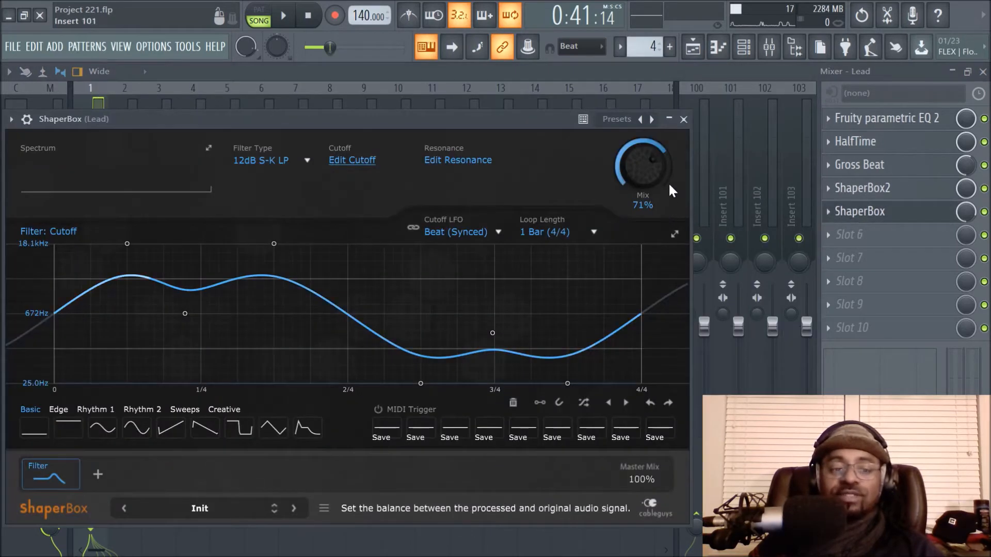
{"action": "left_click", "coordinate": [694, 46]}
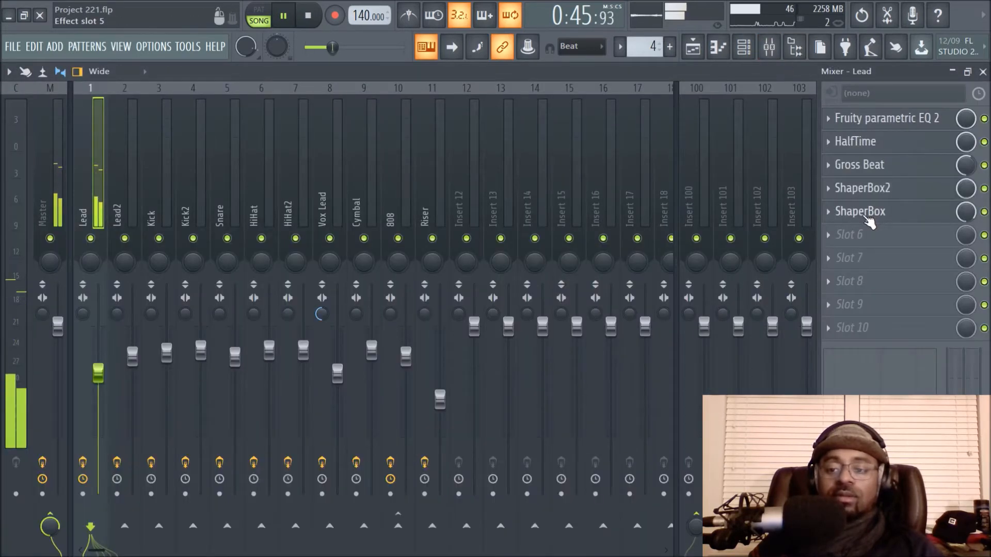
{"action": "left_click", "coordinate": [860, 211]}
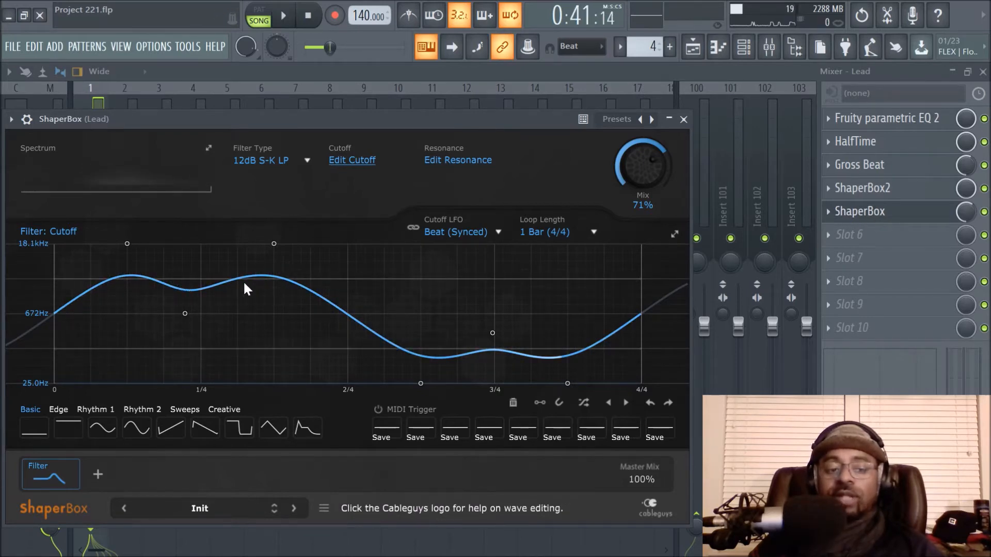
{"action": "mouse_move", "coordinate": [166, 372]}
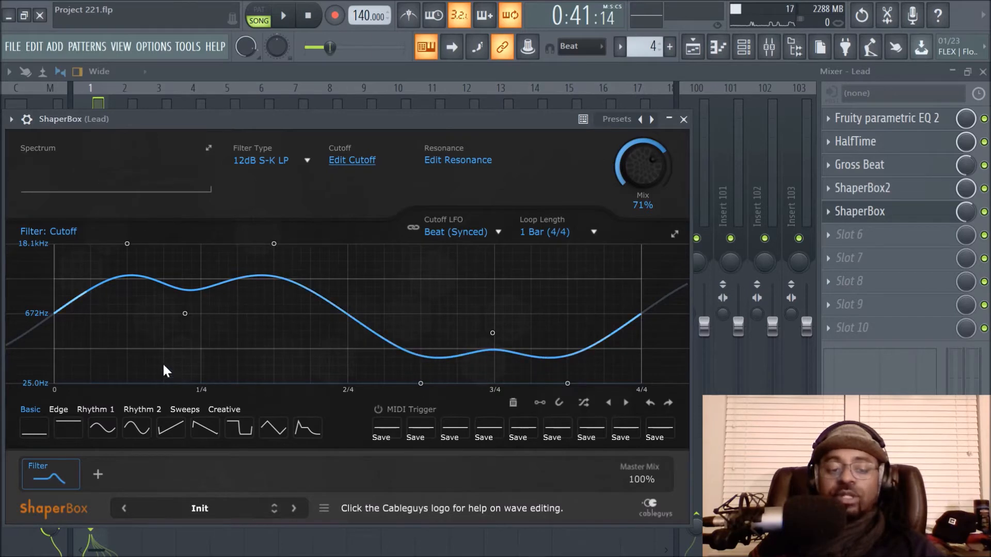
{"action": "left_click", "coordinate": [285, 14]}
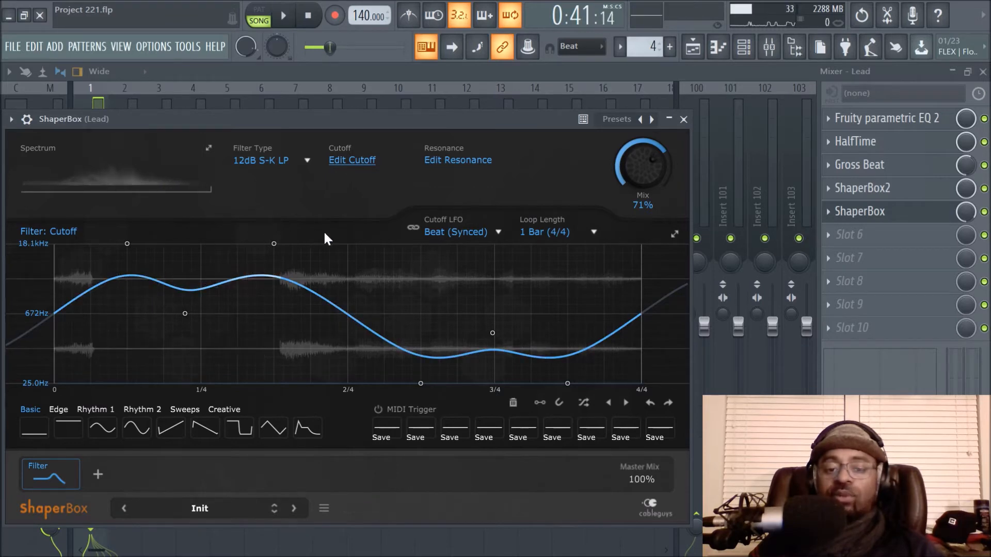
{"action": "left_click", "coordinate": [683, 120]}
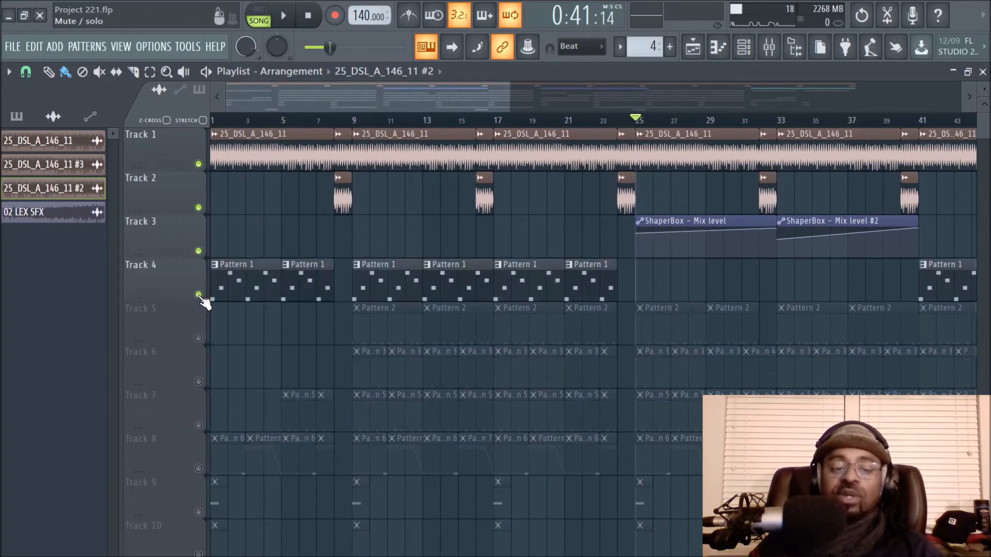
- Check the Kontakt 5 channel and Lead2 insert, then view its G#6, F#6, E6 notes
{"action": "left_click", "coordinate": [354, 121]}
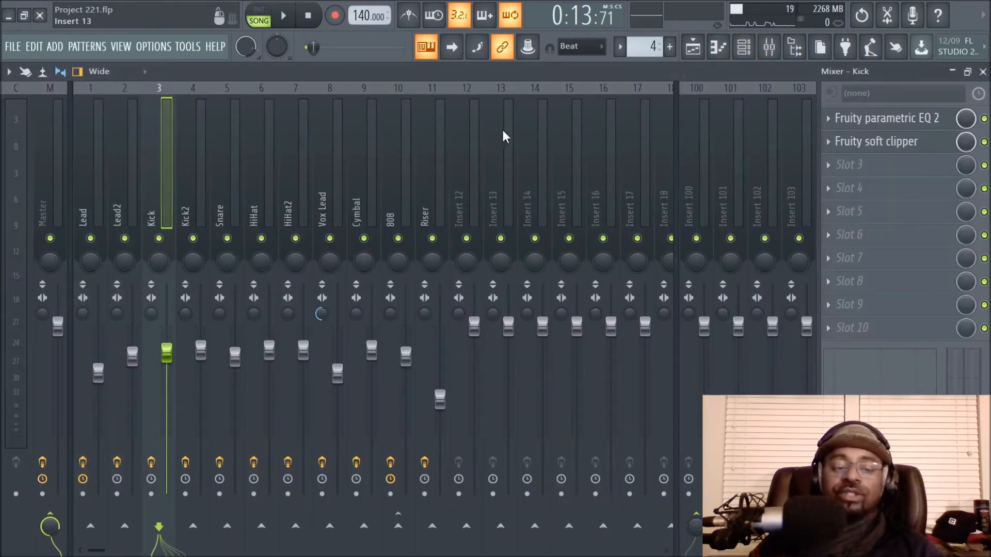
{"action": "left_click", "coordinate": [694, 45]}
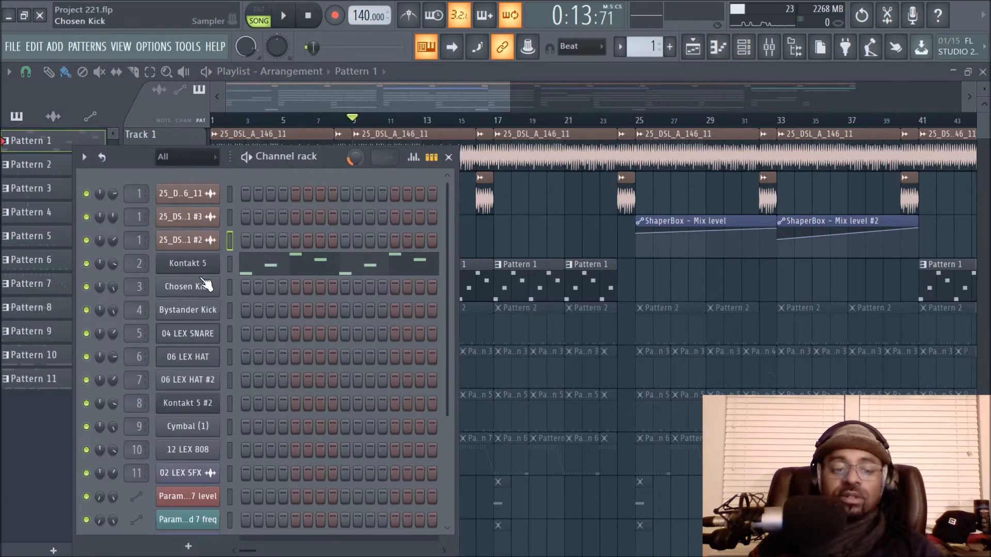
{"action": "left_click", "coordinate": [187, 264]}
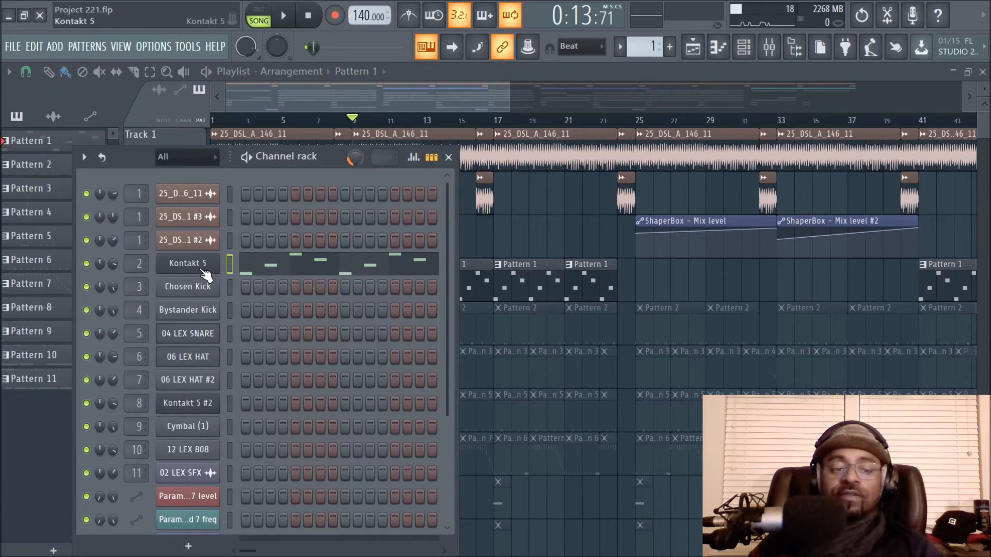
{"action": "left_click", "coordinate": [768, 47]}
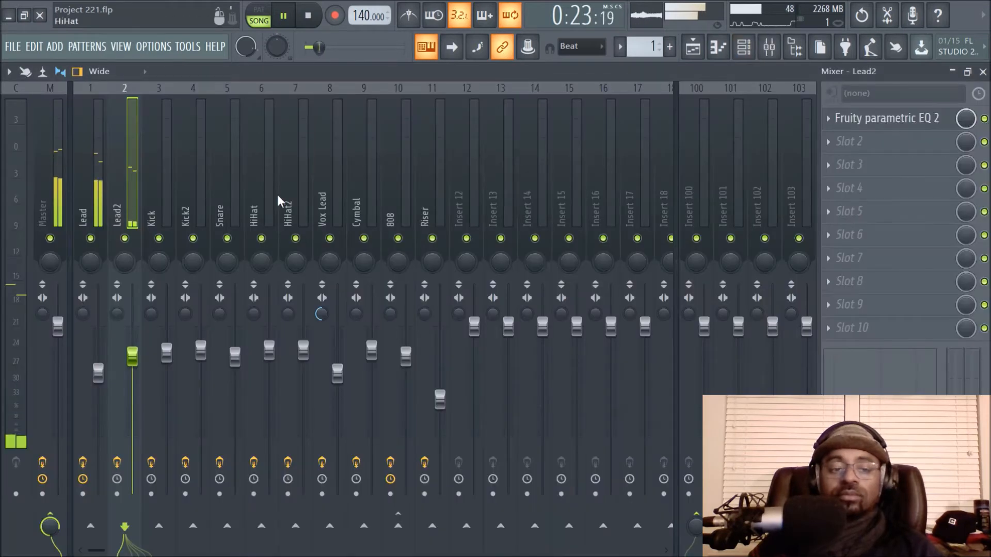
{"action": "left_click", "coordinate": [692, 46]}
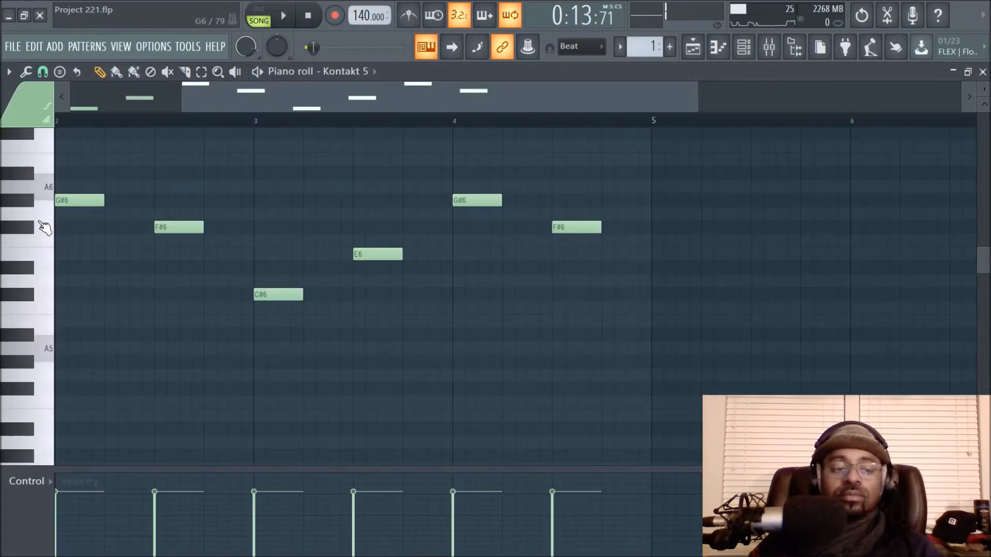
{"action": "left_click", "coordinate": [20, 202]}
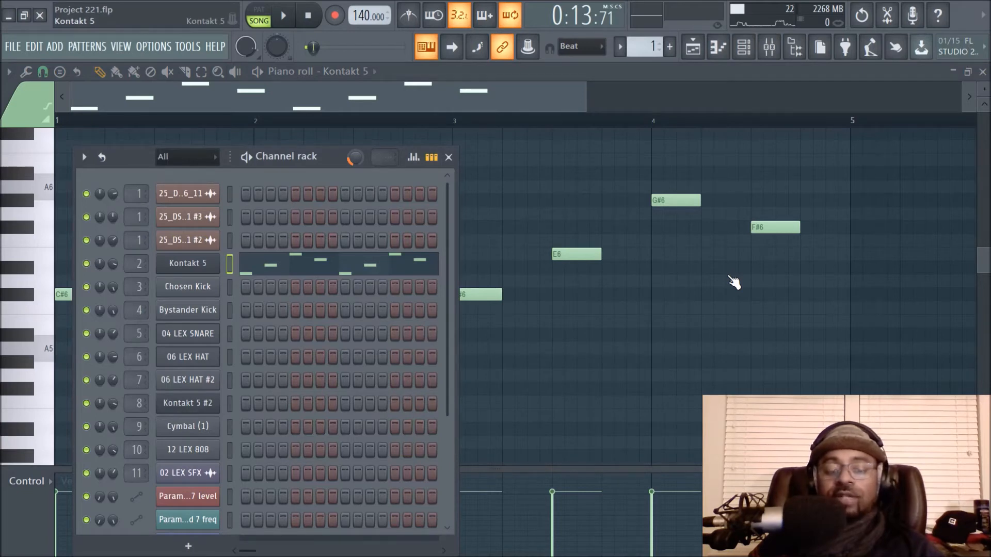
{"action": "left_click", "coordinate": [187, 264]}
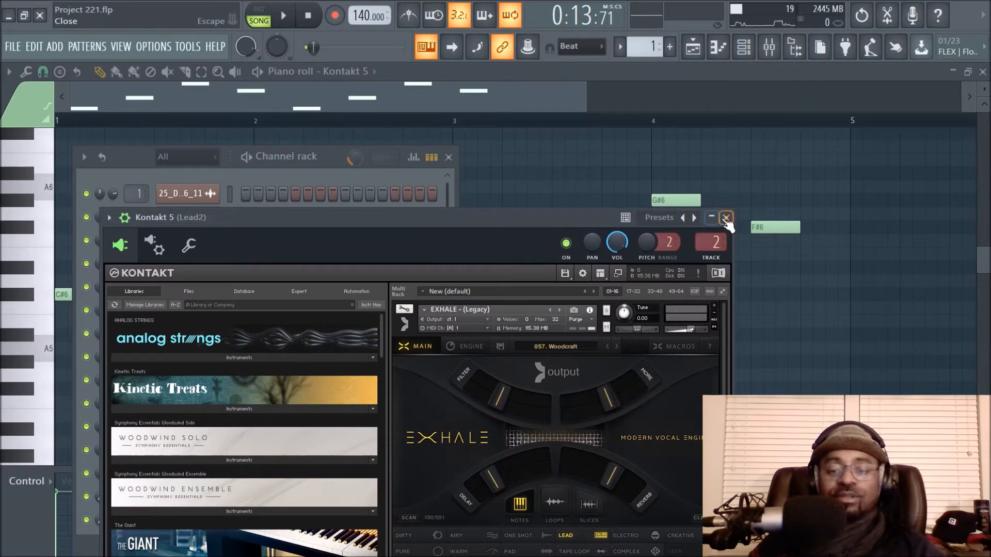
{"action": "left_click", "coordinate": [726, 218]}
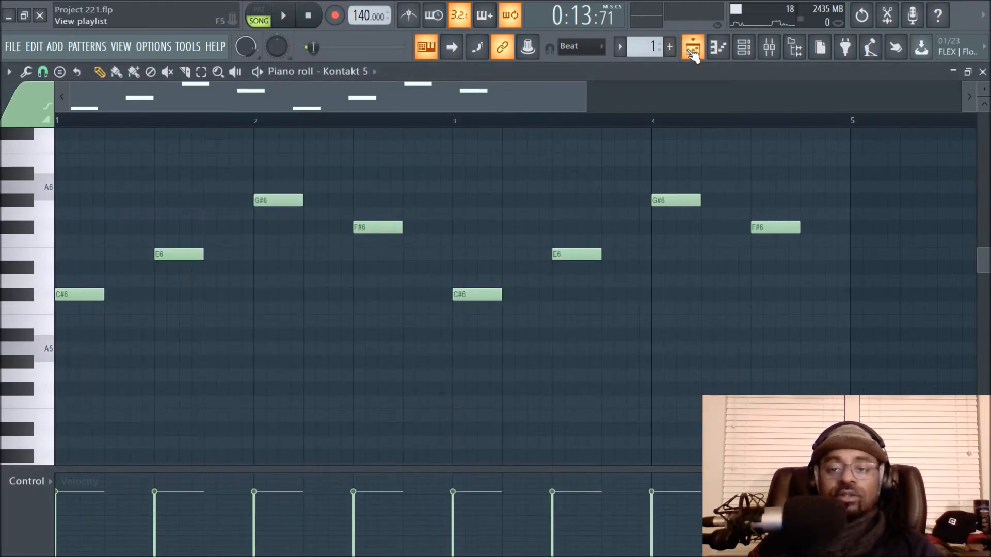
- Select Pattern 2 in the Playlist and open Chosen Kick's settings from the Channel Rack
{"action": "left_click", "coordinate": [692, 45]}
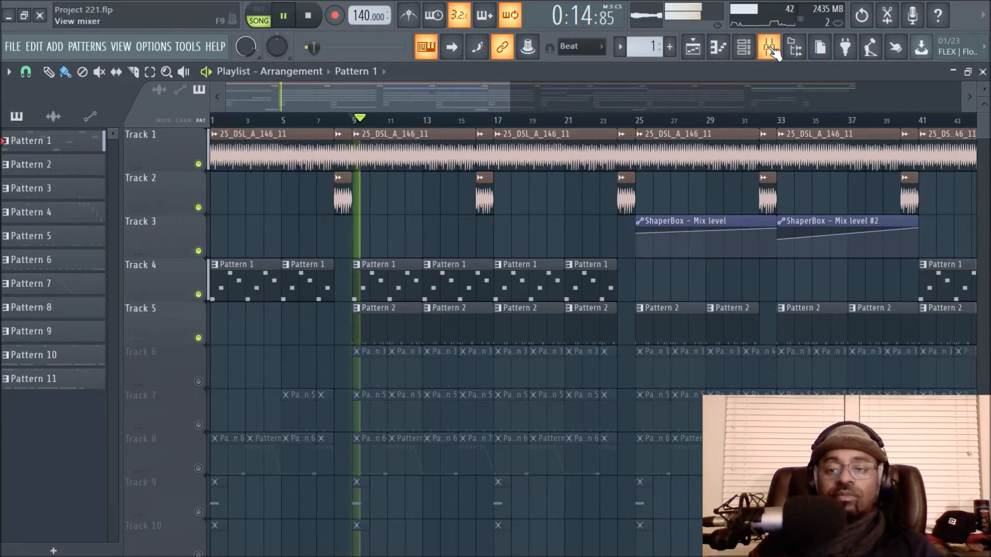
{"action": "left_click", "coordinate": [767, 47]}
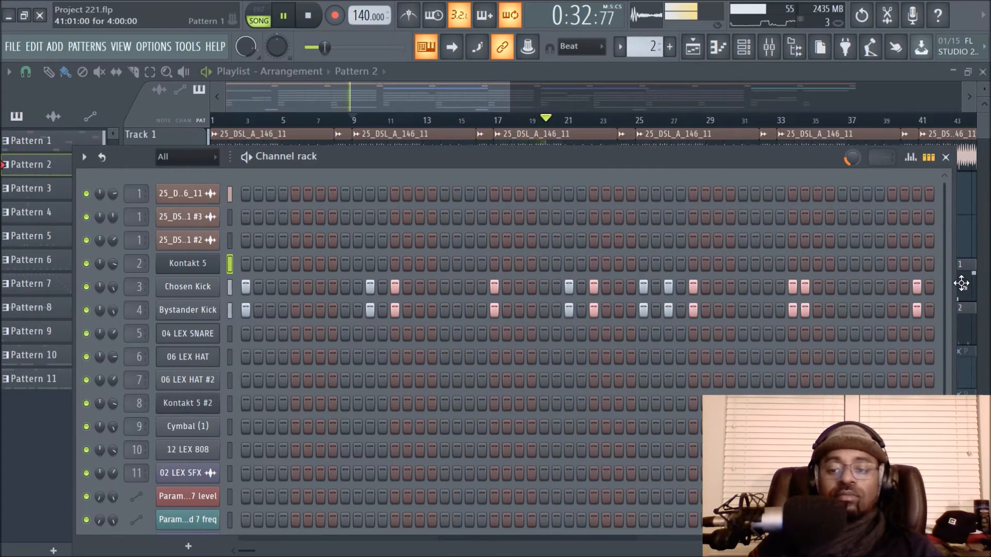
{"action": "left_click", "coordinate": [692, 46]}
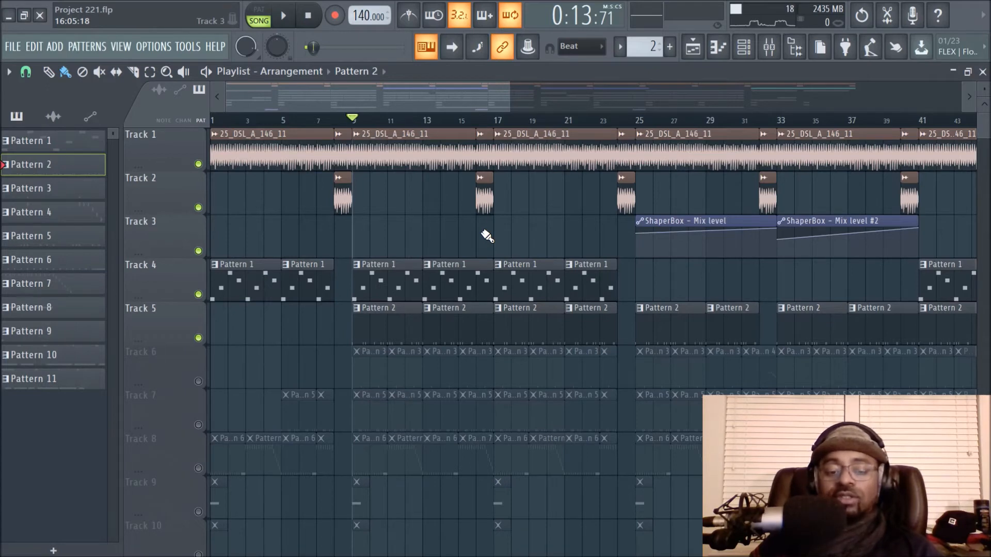
{"action": "left_click", "coordinate": [742, 45]}
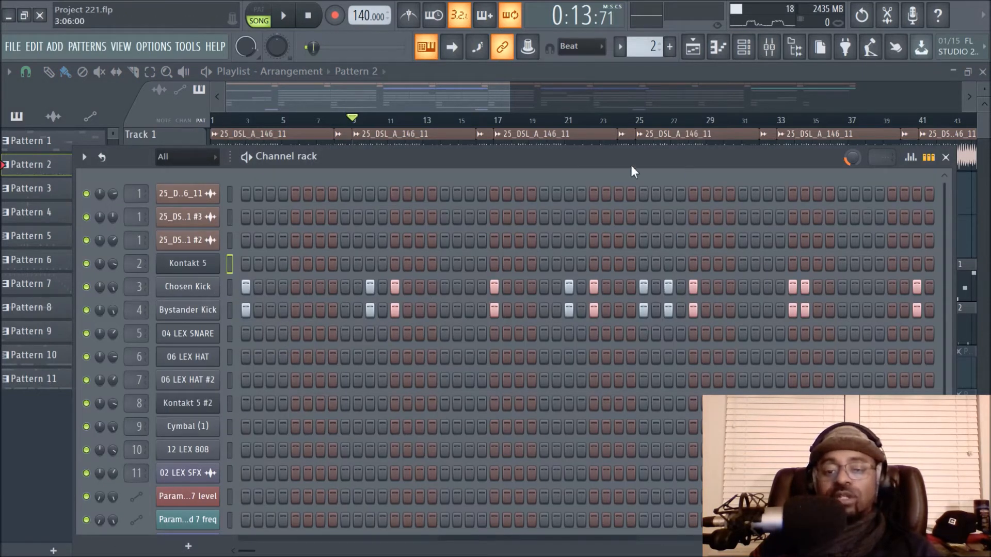
{"action": "left_click", "coordinate": [188, 287]}
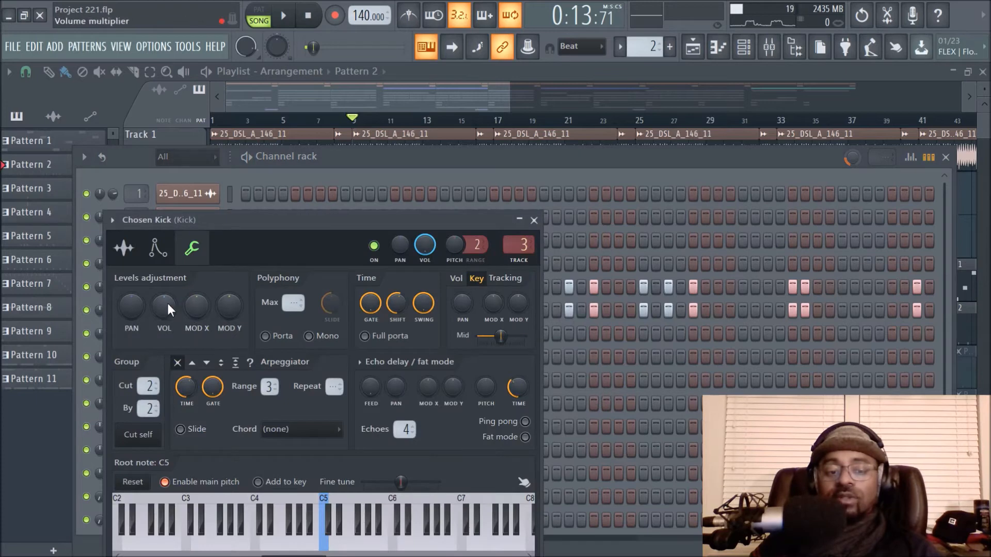
- View the kick's volume envelope, then open and close Kick2's Fruity Parametric EQ 2
{"action": "left_click", "coordinate": [157, 248]}
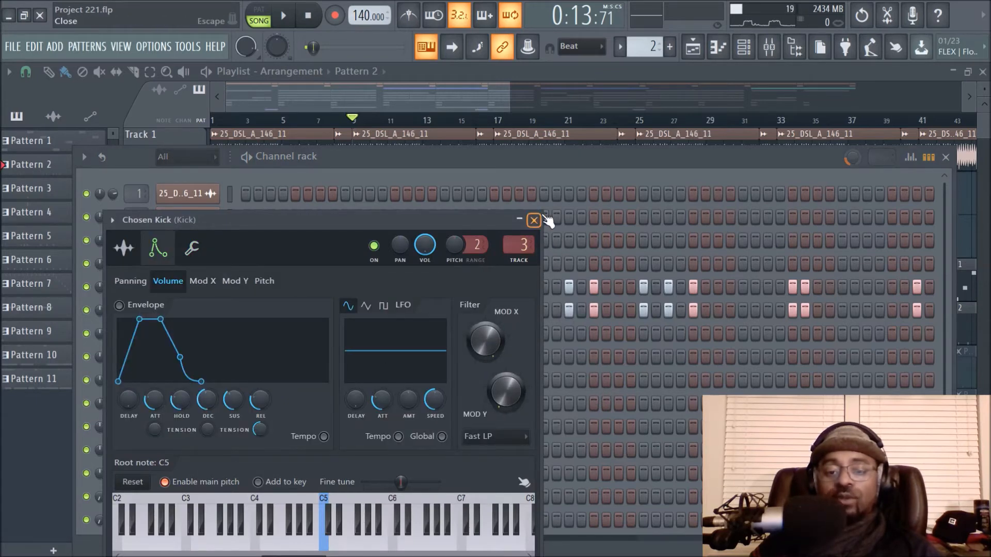
{"action": "left_click", "coordinate": [533, 220]}
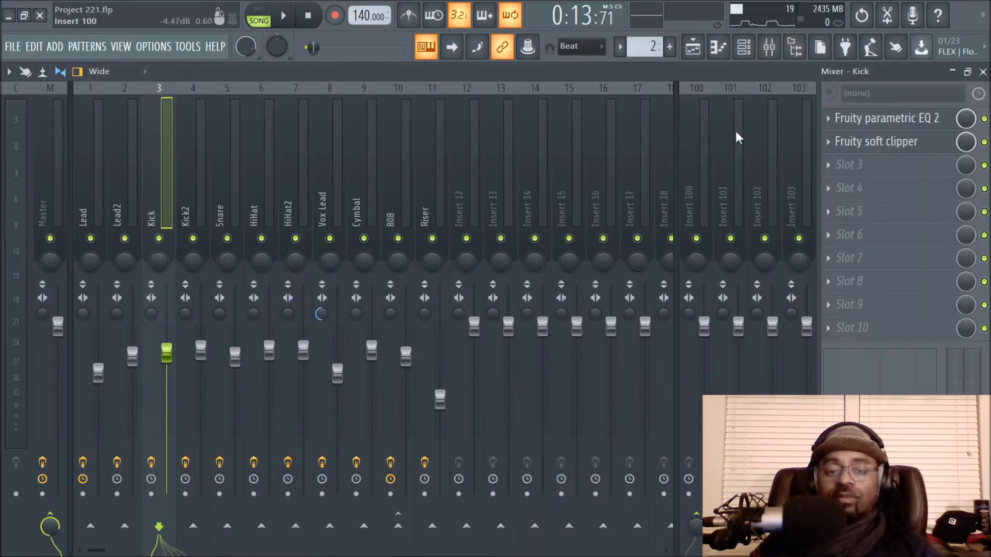
{"action": "left_click", "coordinate": [880, 118]}
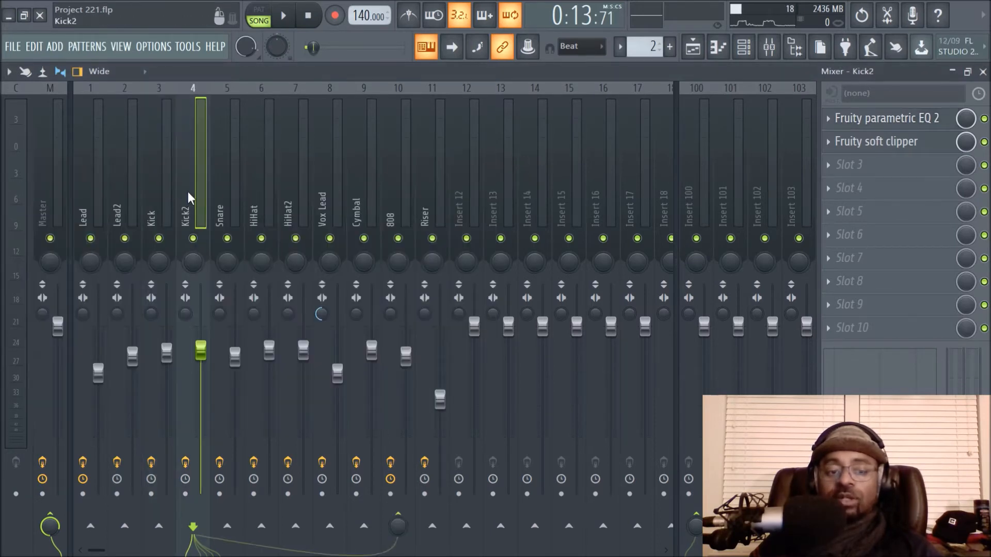
{"action": "left_click", "coordinate": [880, 118]}
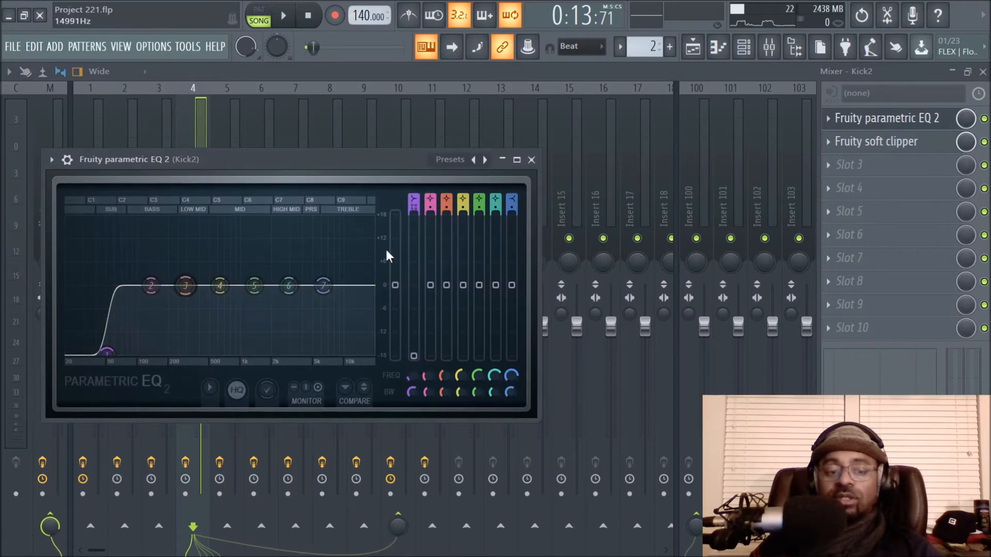
{"action": "left_click", "coordinate": [532, 160]}
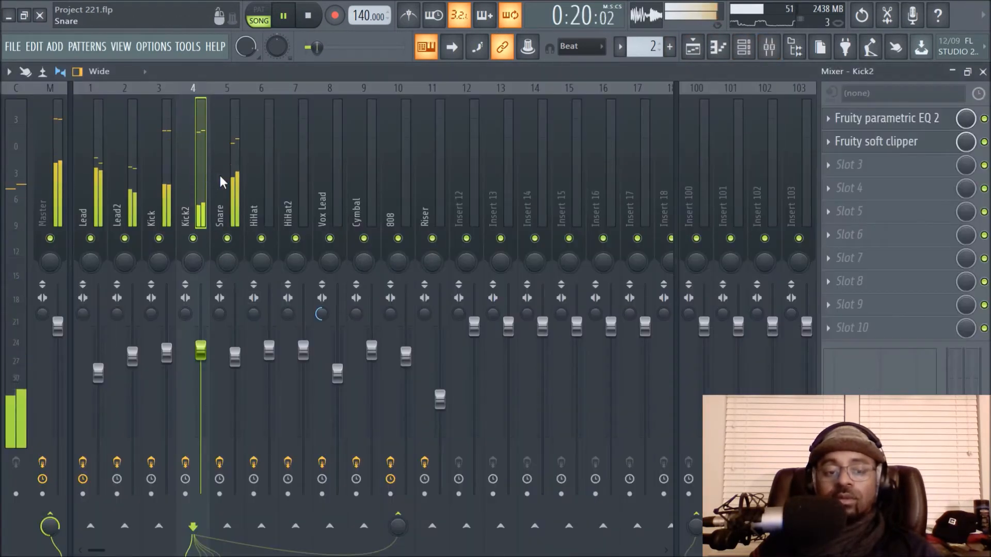
- Unmute Tracks 6 and 7 in the Playlist and bring up the Mixer on the HiHat insert
{"action": "left_click", "coordinate": [691, 46]}
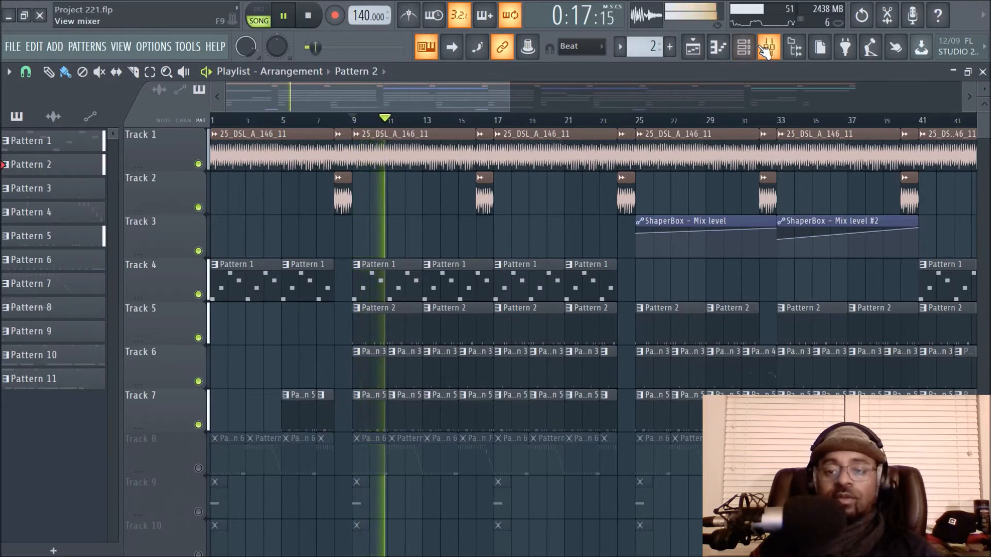
{"action": "left_click", "coordinate": [769, 47]}
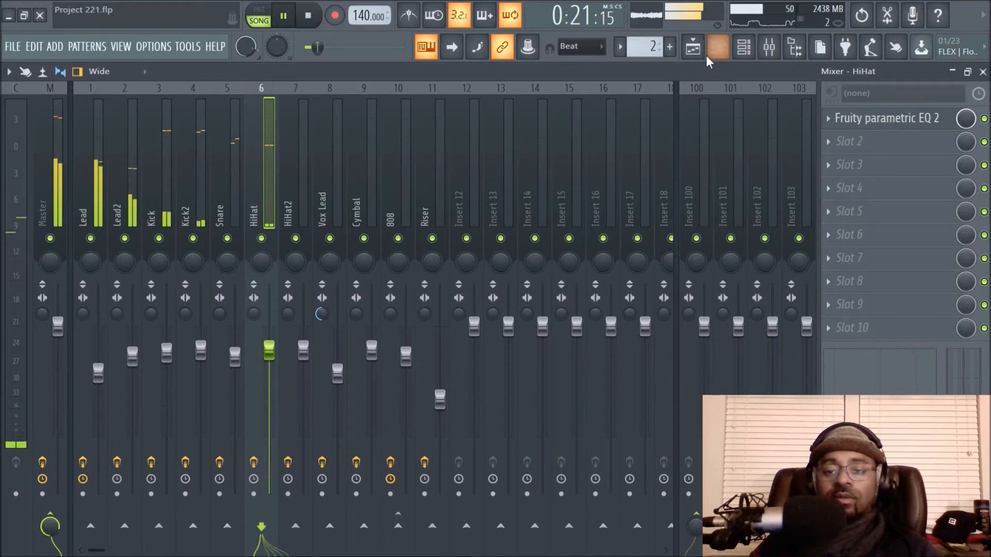
{"action": "left_click", "coordinate": [692, 46]}
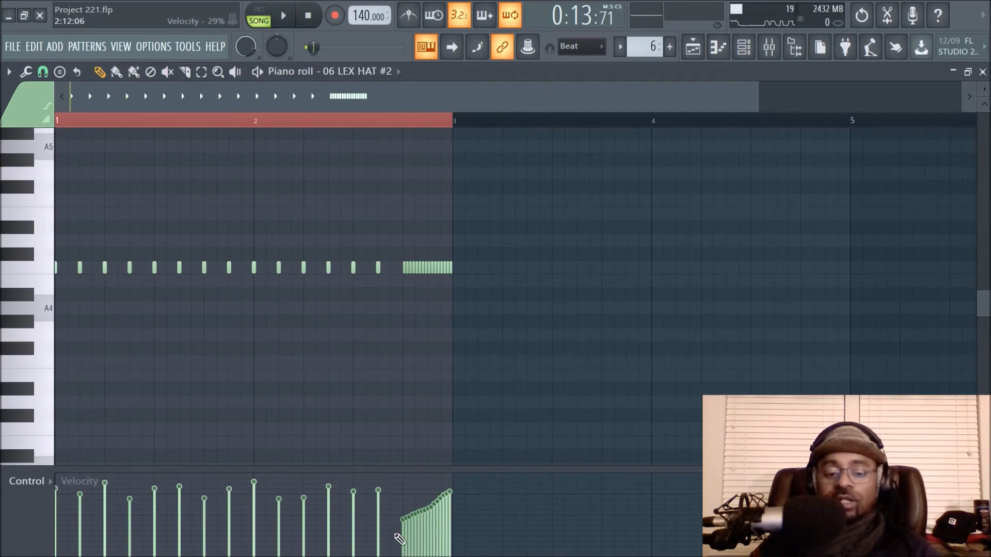
- Draw a rising velocity ramp under the 06 LEX HAT #2 roll and accept randomized note levels
{"action": "left_click_drag", "start_coordinate": [399, 537], "coordinate": [452, 499]}
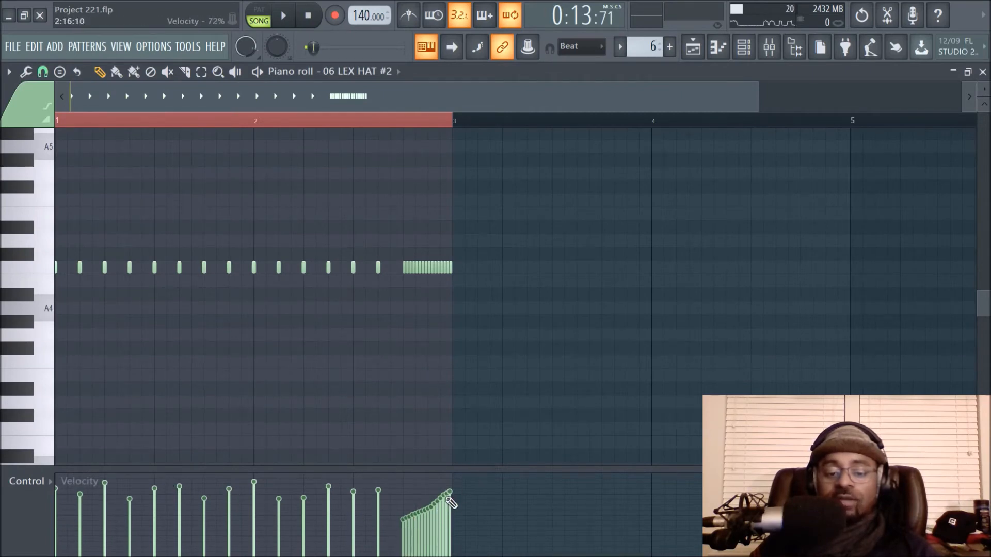
{"action": "left_click_drag", "start_coordinate": [448, 499], "coordinate": [448, 512]}
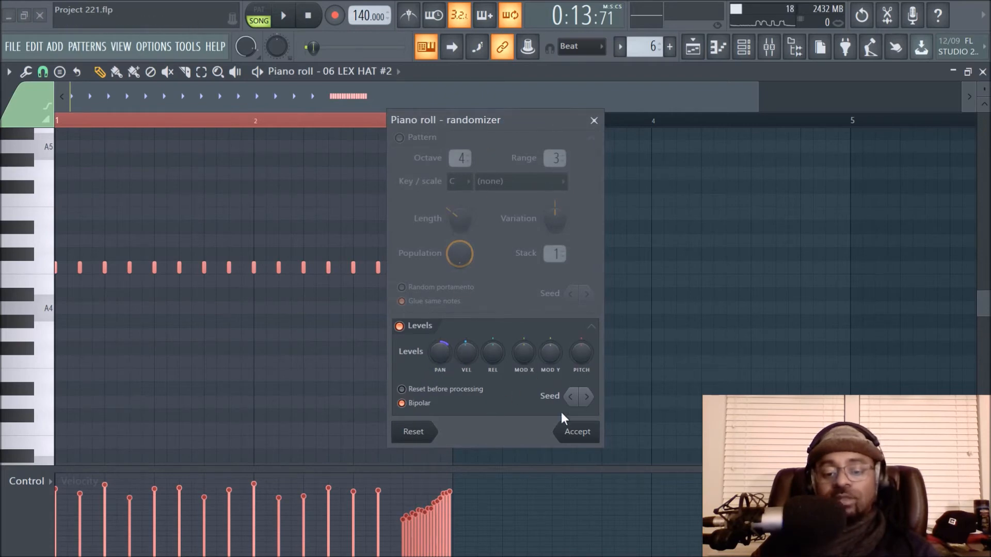
{"action": "left_click", "coordinate": [576, 432]}
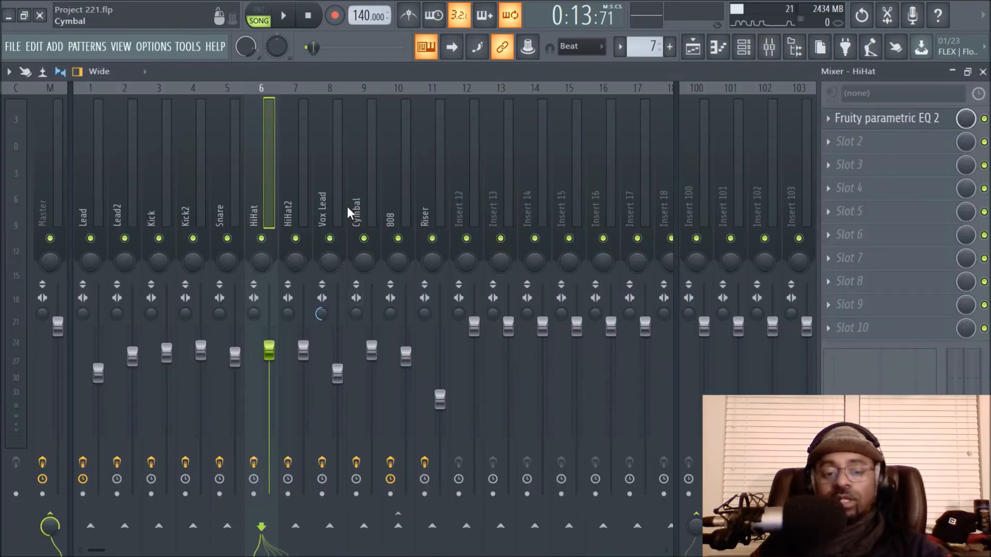
- Select the Vox Lead mixer insert to view its EQ and reverb, then show the Playlist
{"action": "left_click", "coordinate": [329, 210]}
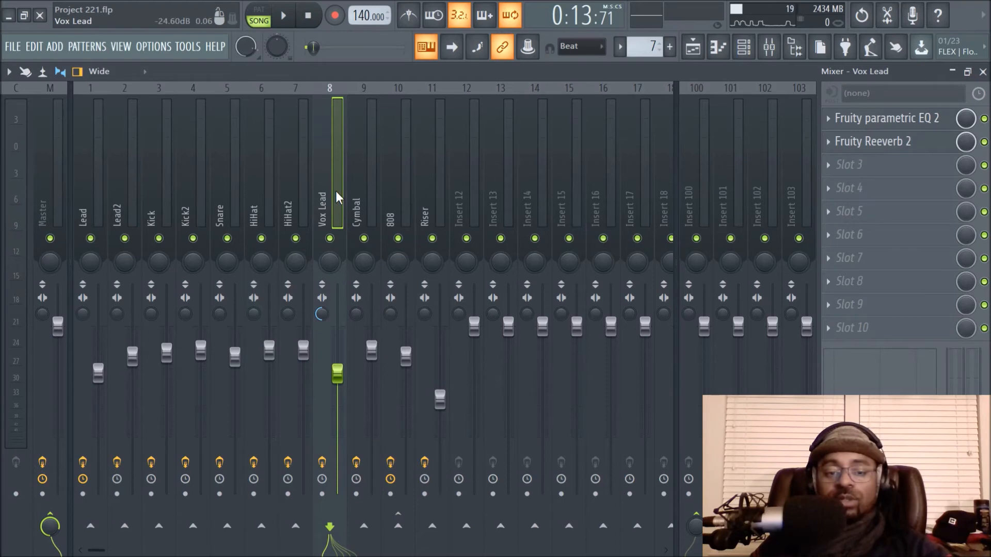
{"action": "left_click", "coordinate": [286, 15]}
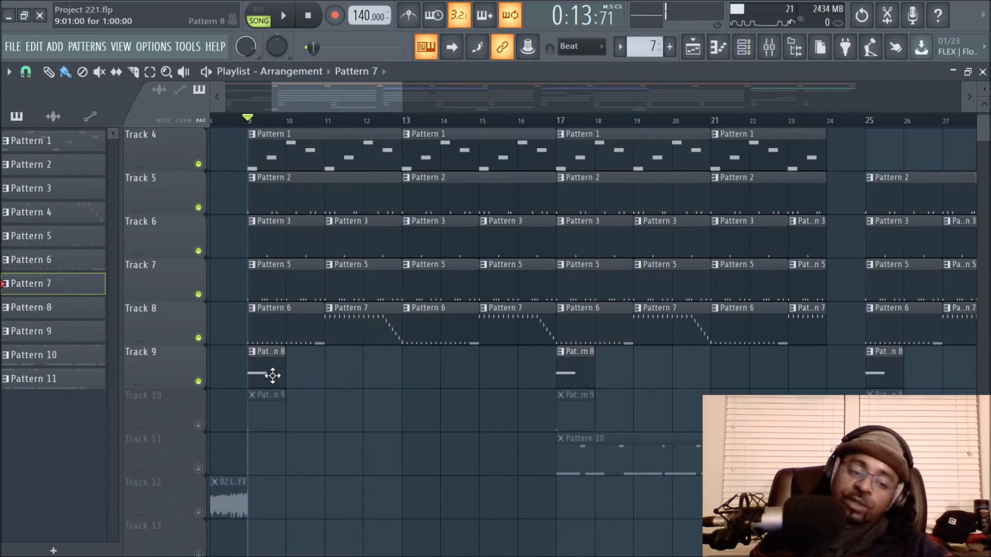
{"action": "mouse_move", "coordinate": [259, 381]}
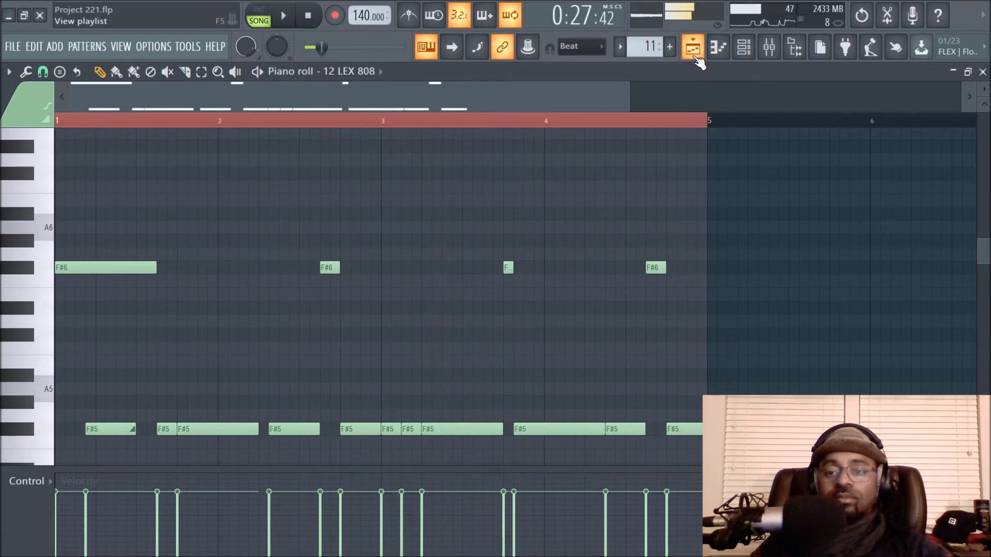
{"action": "left_click", "coordinate": [691, 45]}
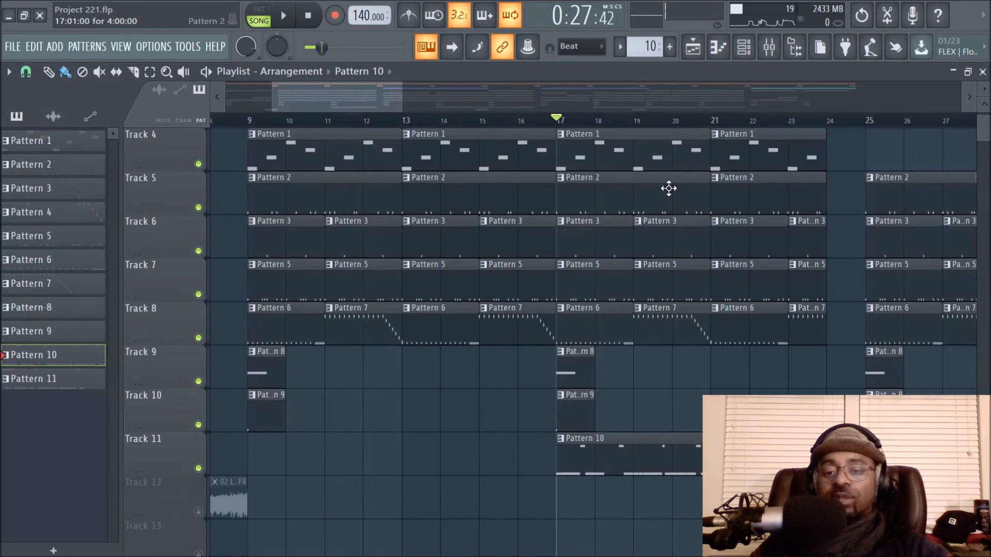
{"action": "mouse_move", "coordinate": [609, 192]}
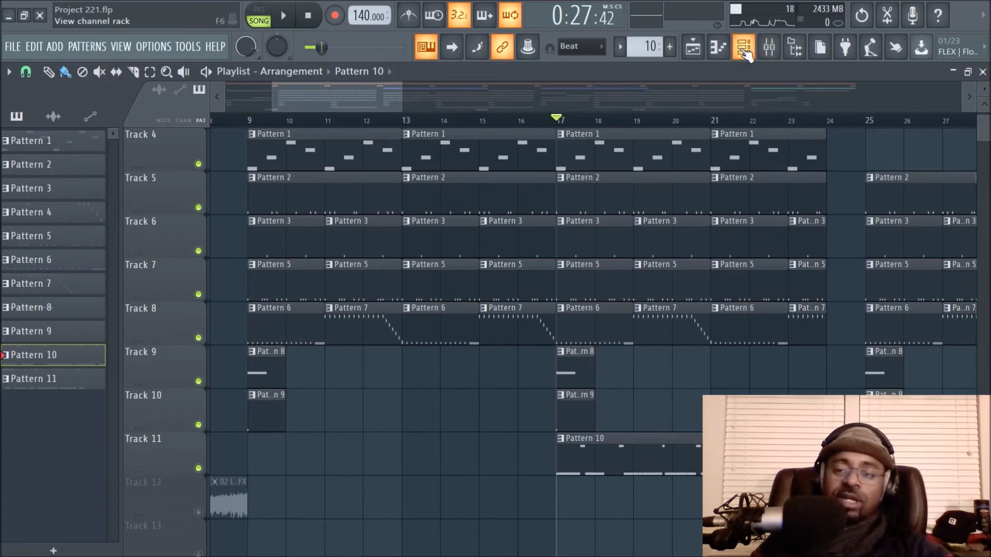
- Open the Channel rack's 808 settings and reach mixer insert 10's Fruity Limiter
{"action": "left_click", "coordinate": [743, 46]}
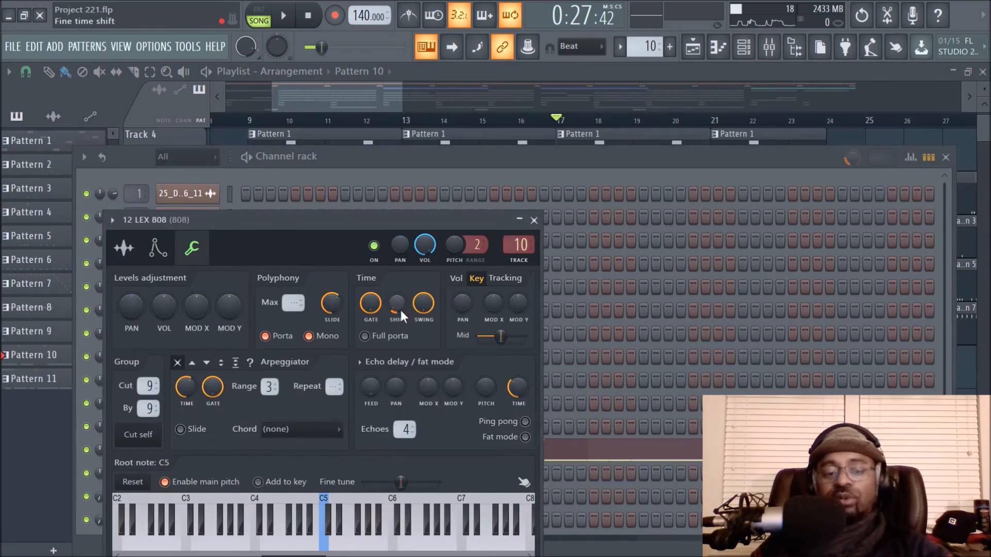
{"action": "left_click", "coordinate": [535, 220]}
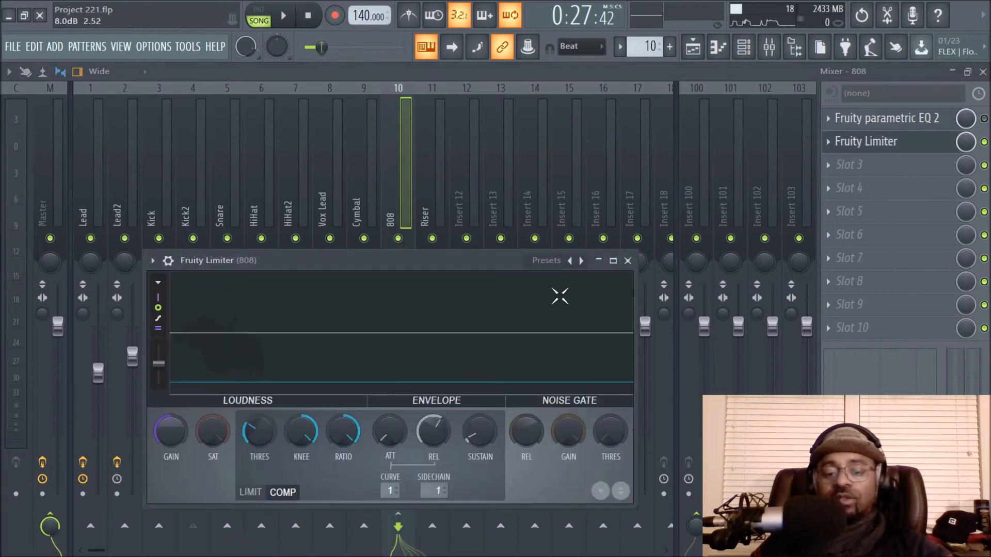
- Play the song to watch the 808 limiter's sidechain ducking, then close the limiter window
{"action": "left_click", "coordinate": [284, 13]}
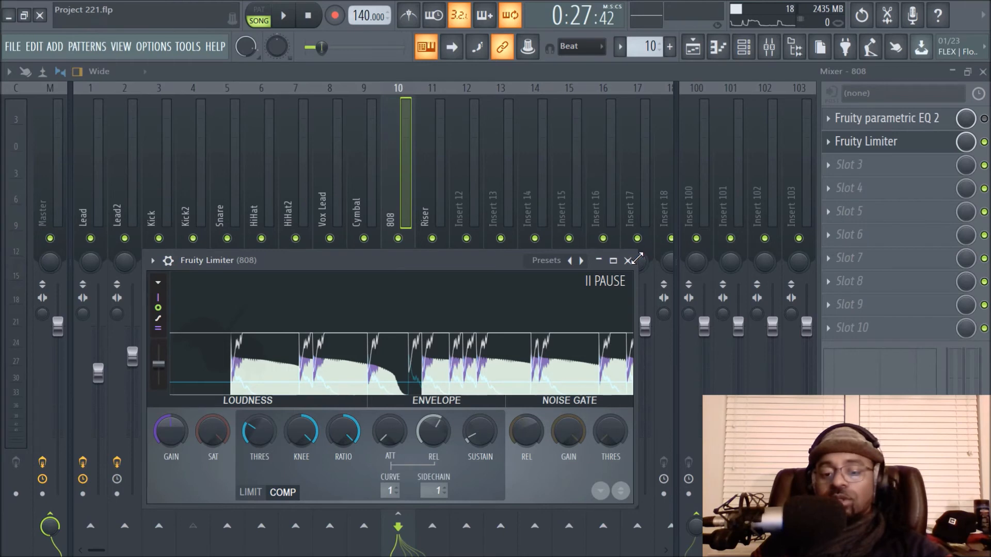
{"action": "left_click", "coordinate": [627, 261]}
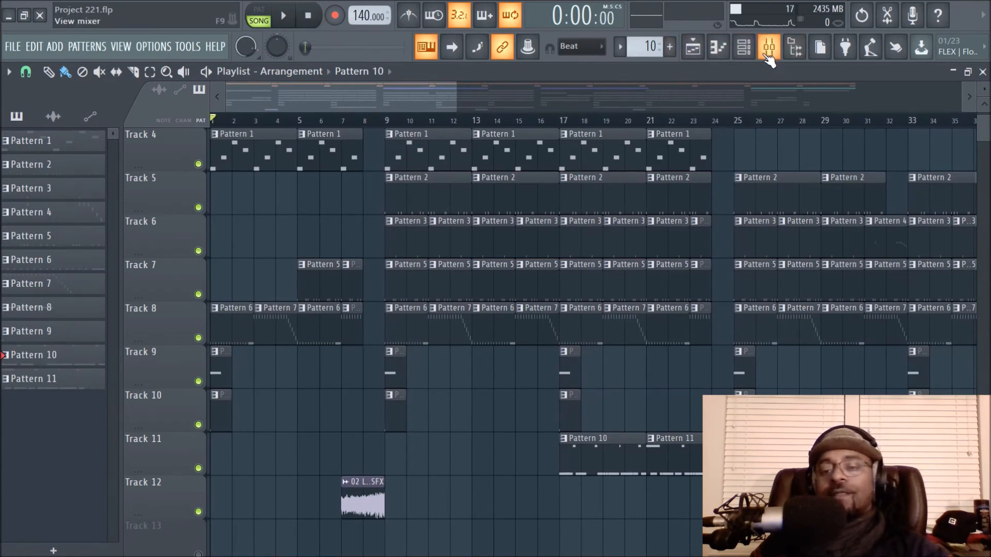
- In the Mixer, check the effects on the Vox Lead and Riser inserts
{"action": "left_click", "coordinate": [767, 47]}
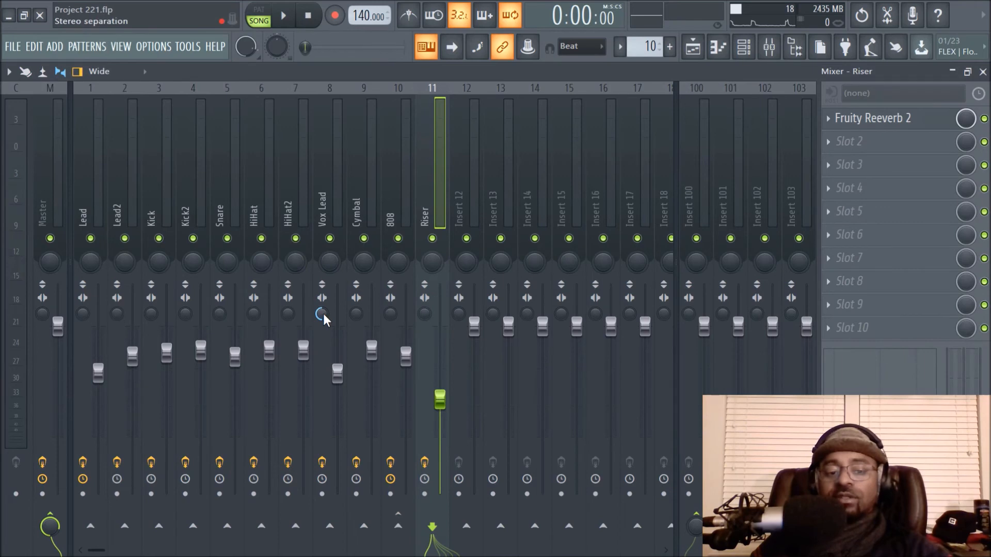
{"action": "left_click", "coordinate": [330, 213]}
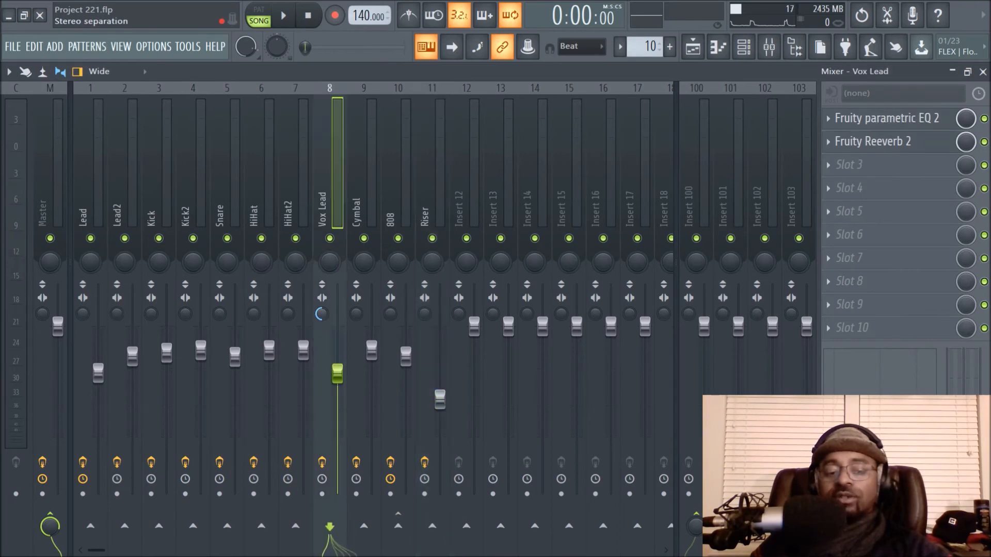
{"action": "left_click", "coordinate": [432, 210]}
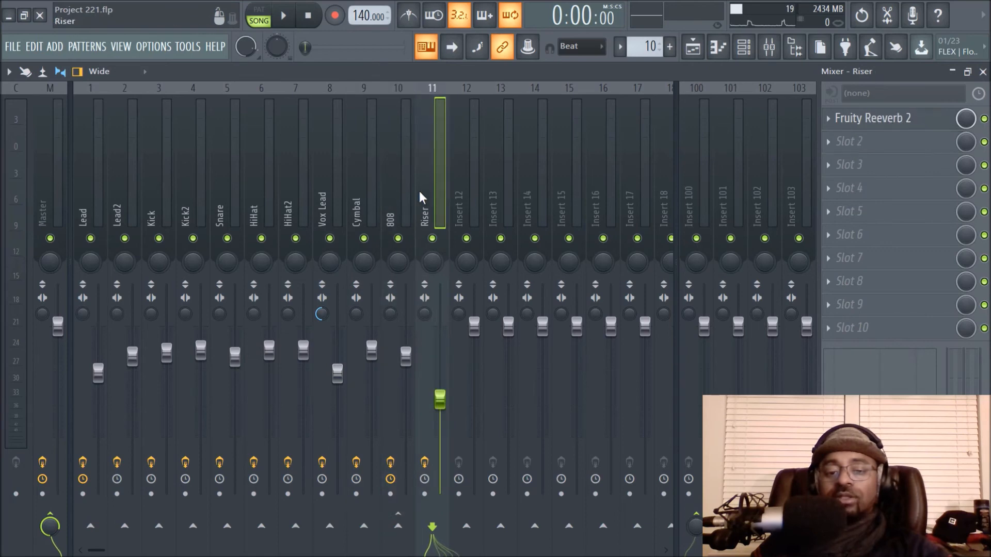
- Select the Kick insert, close its parametric EQ, and open Neutron 2 on Master
{"action": "left_click", "coordinate": [398, 194]}
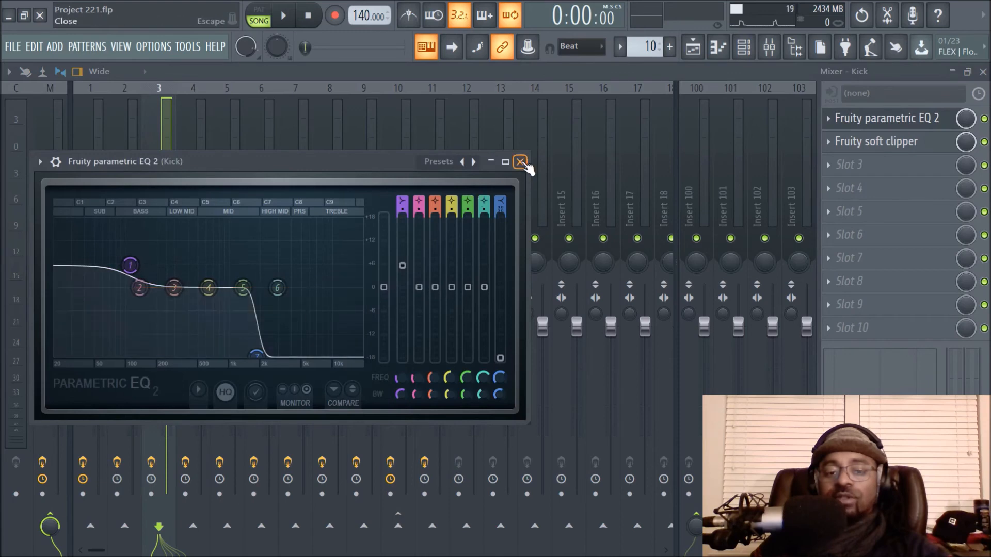
{"action": "left_click", "coordinate": [521, 161]}
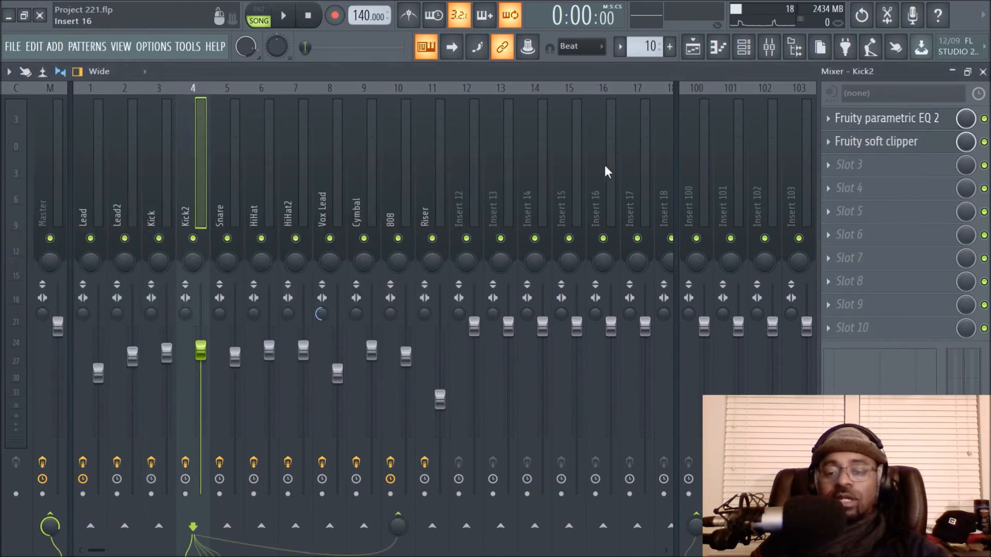
{"action": "left_click", "coordinate": [873, 141]}
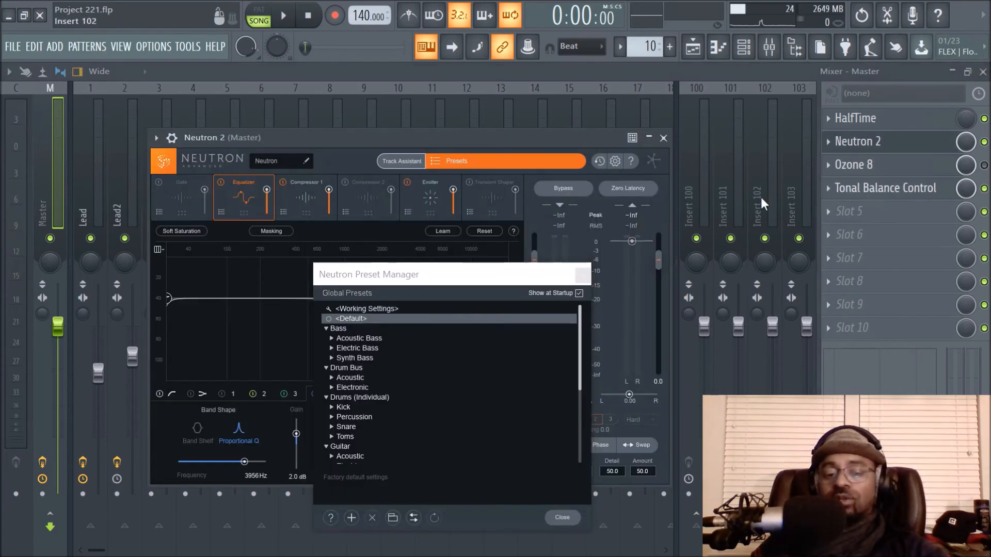
- Dismiss Neutron's preset list, browse its Compressor, Exciter and Equalizer modules, then close Neutron 2
{"action": "left_click", "coordinate": [563, 517]}
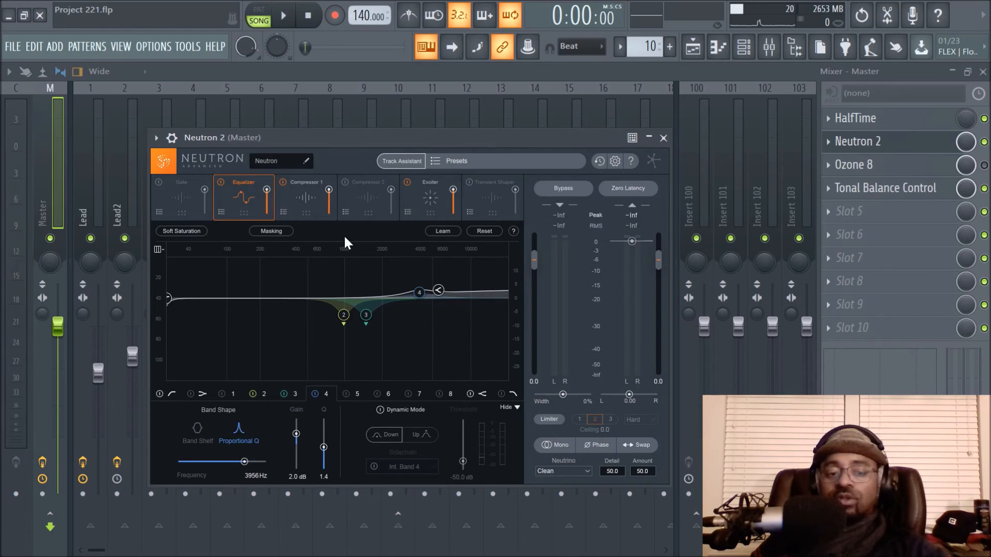
{"action": "left_click", "coordinate": [306, 195]}
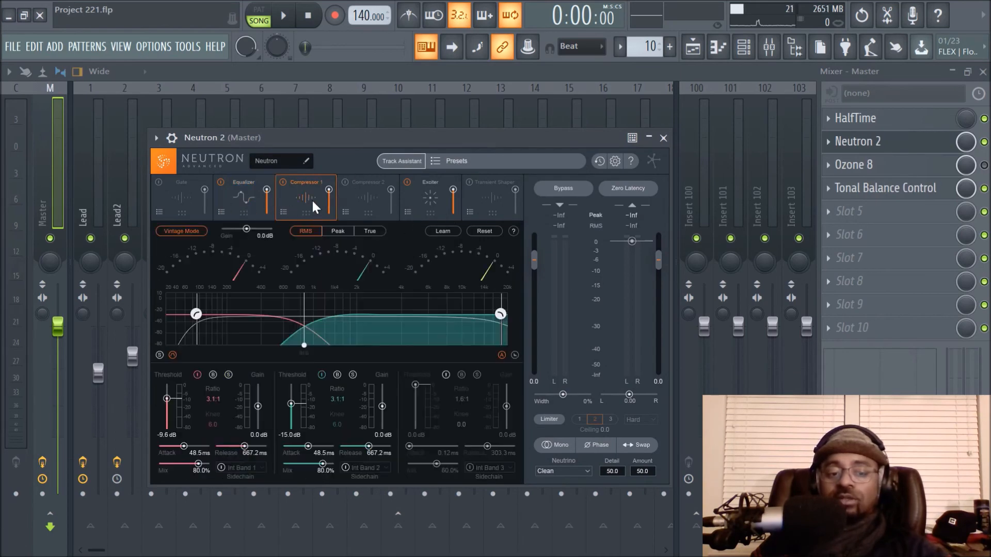
{"action": "left_click", "coordinate": [430, 182]}
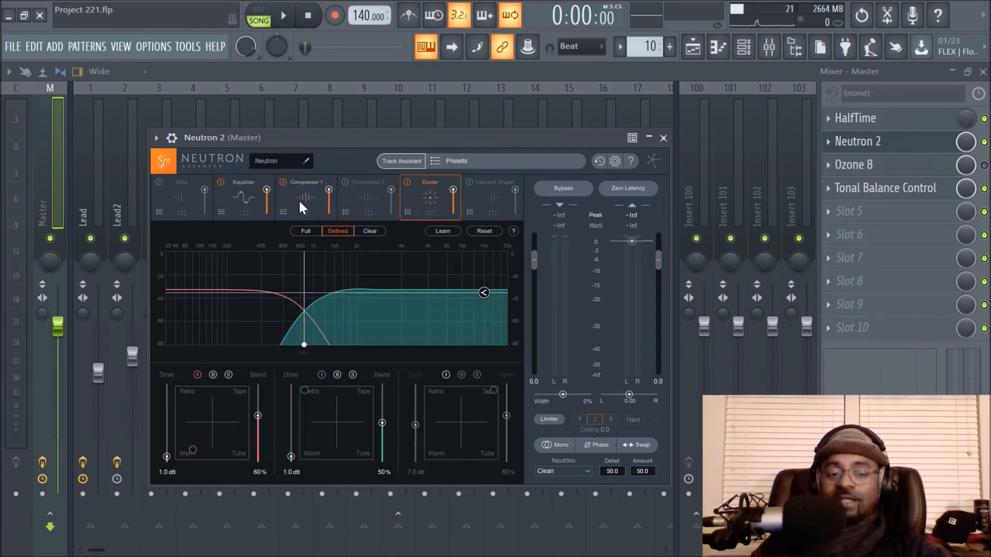
{"action": "left_click", "coordinate": [244, 193]}
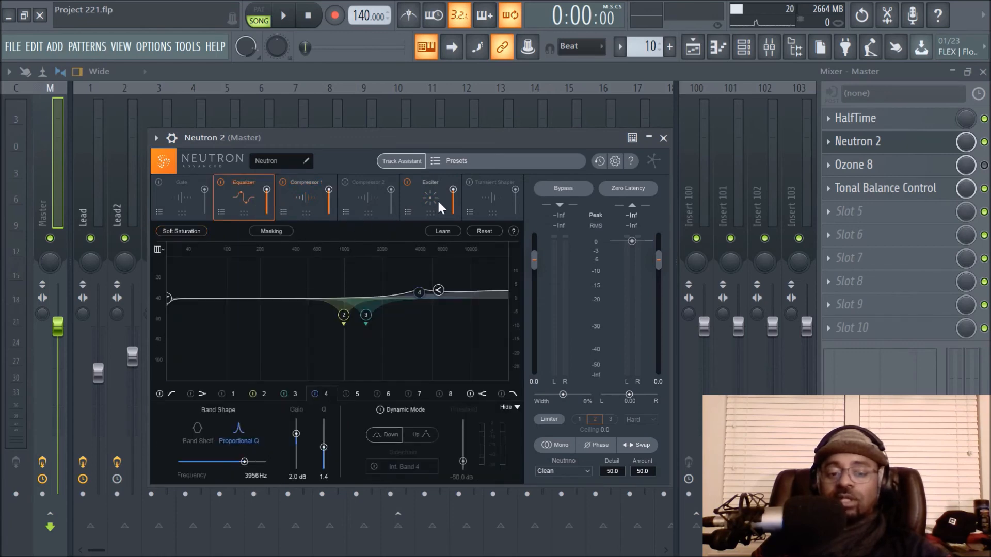
{"action": "left_click", "coordinate": [306, 185]}
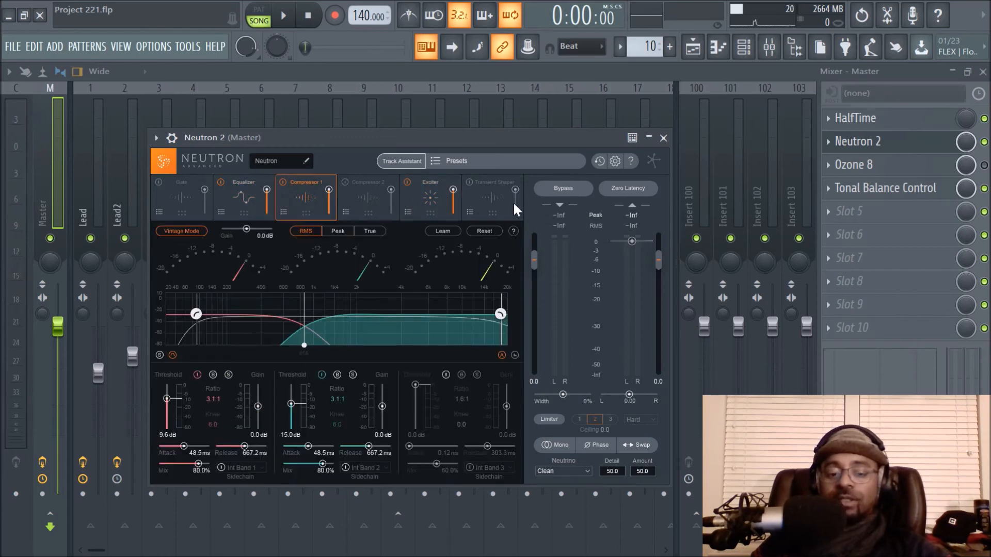
{"action": "left_click", "coordinate": [562, 470]}
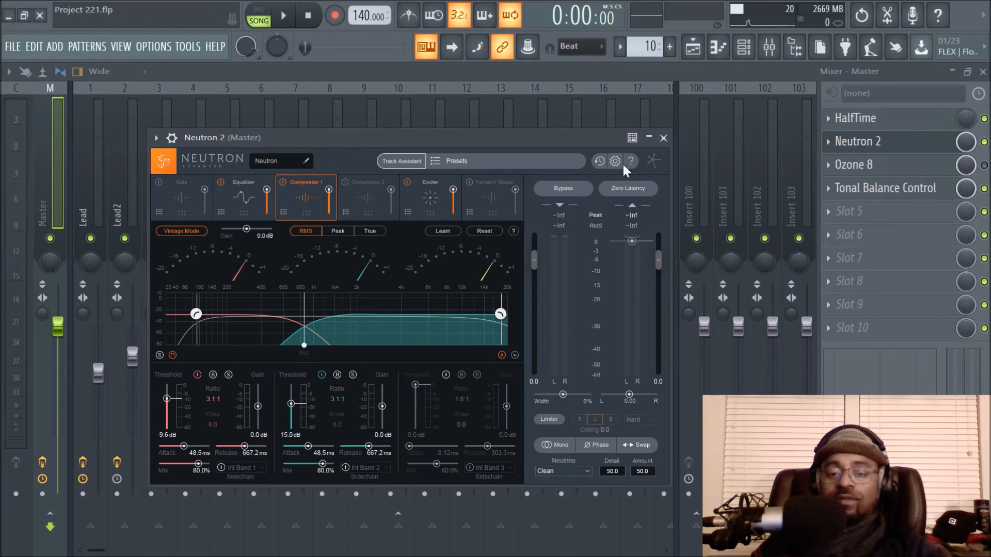
{"action": "left_click", "coordinate": [663, 138]}
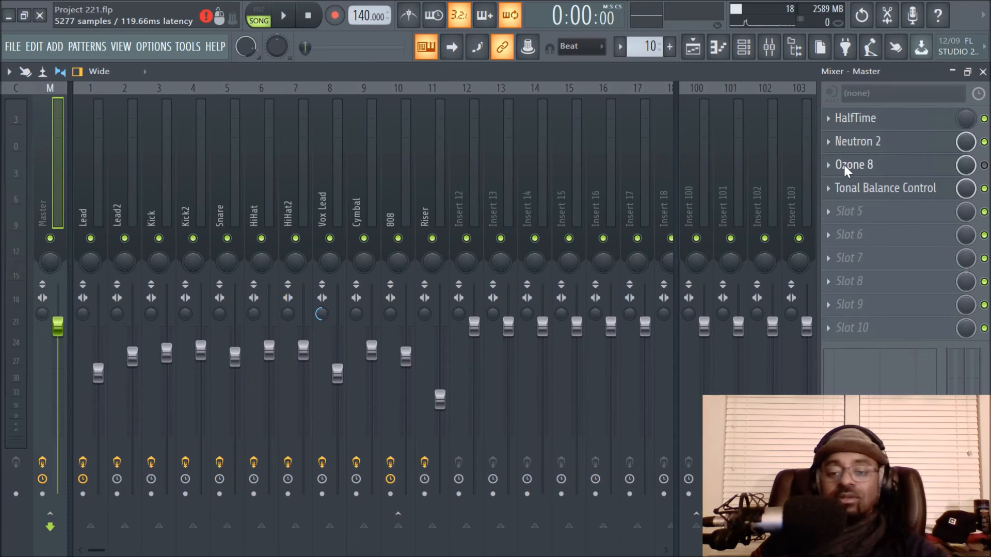
{"action": "left_click", "coordinate": [855, 165]}
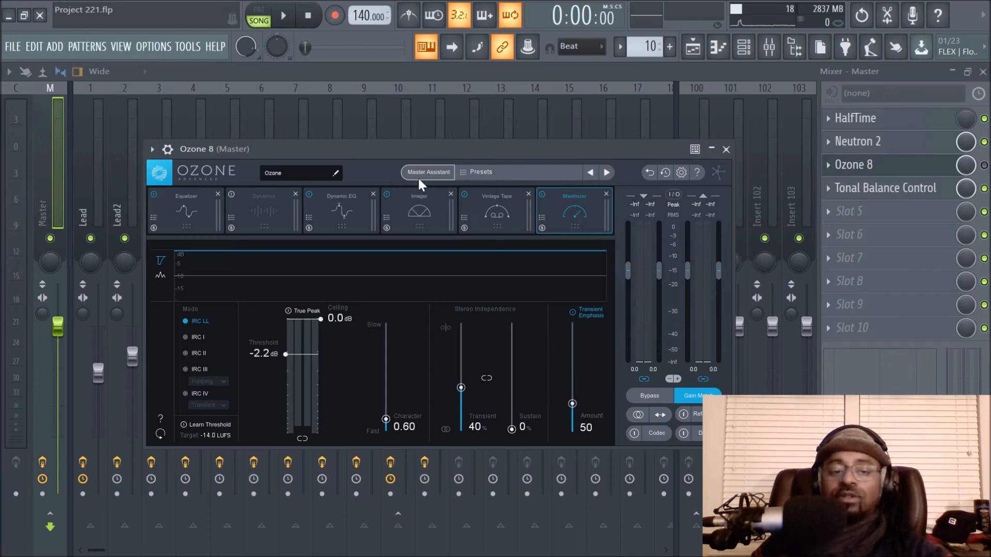
{"action": "left_click", "coordinate": [186, 208]}
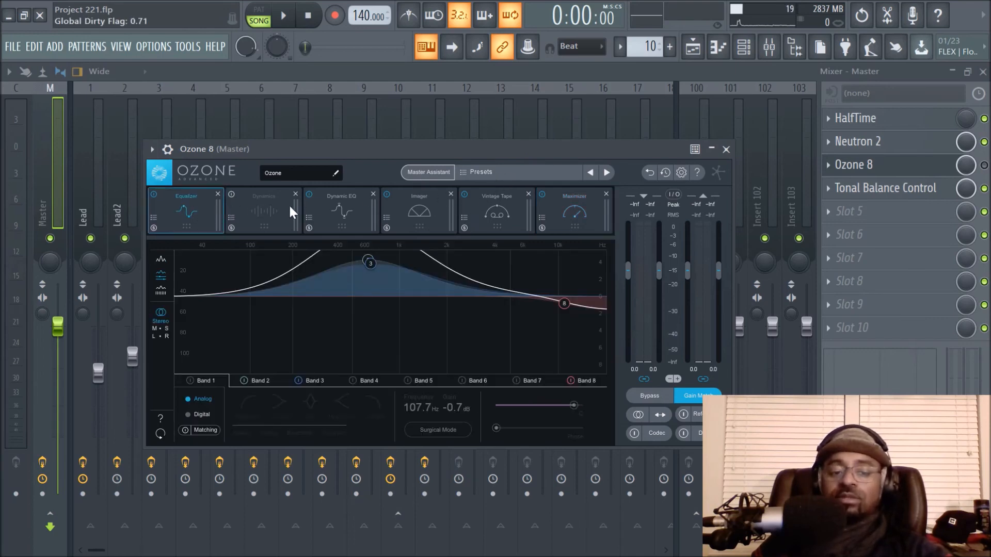
{"action": "mouse_move", "coordinate": [329, 288]}
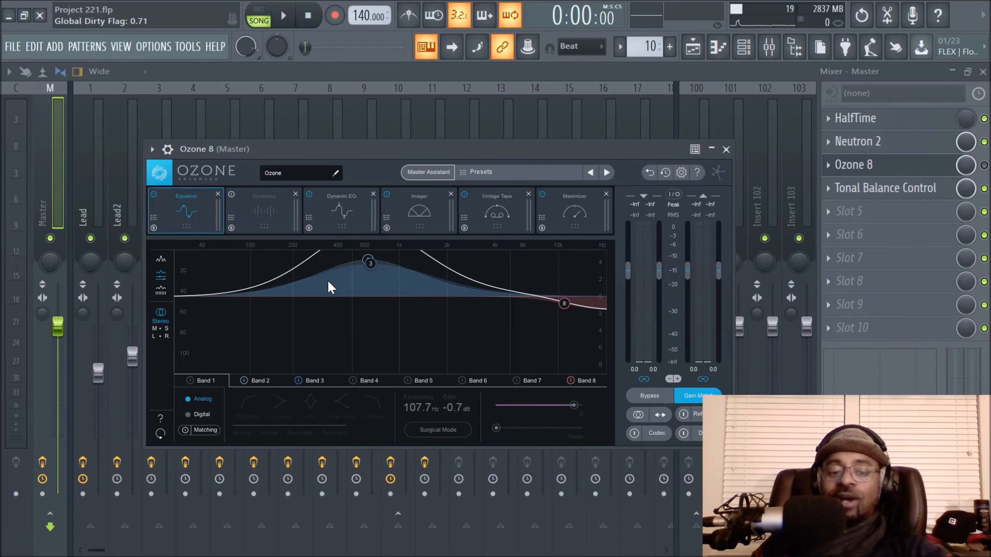
{"action": "mouse_move", "coordinate": [343, 219]}
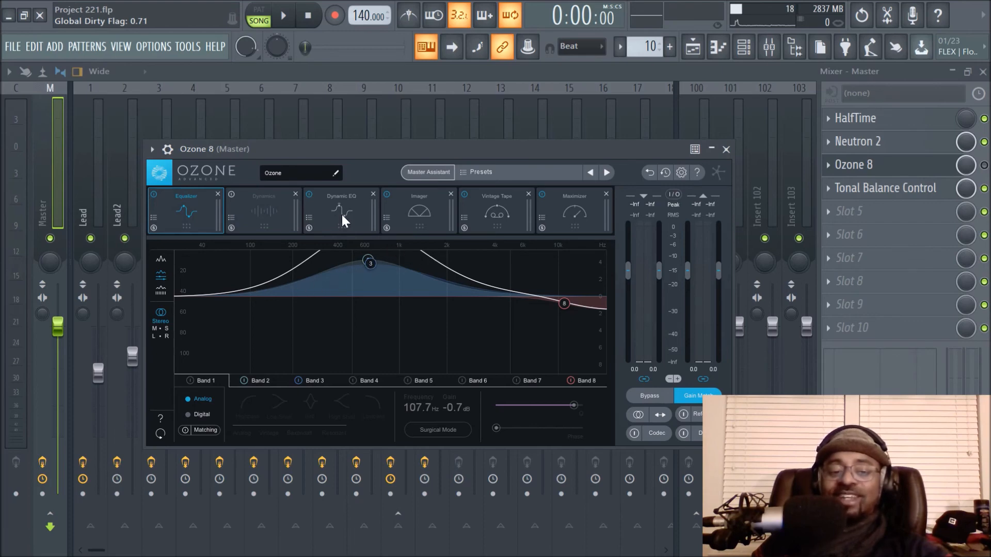
{"action": "left_click", "coordinate": [419, 209]}
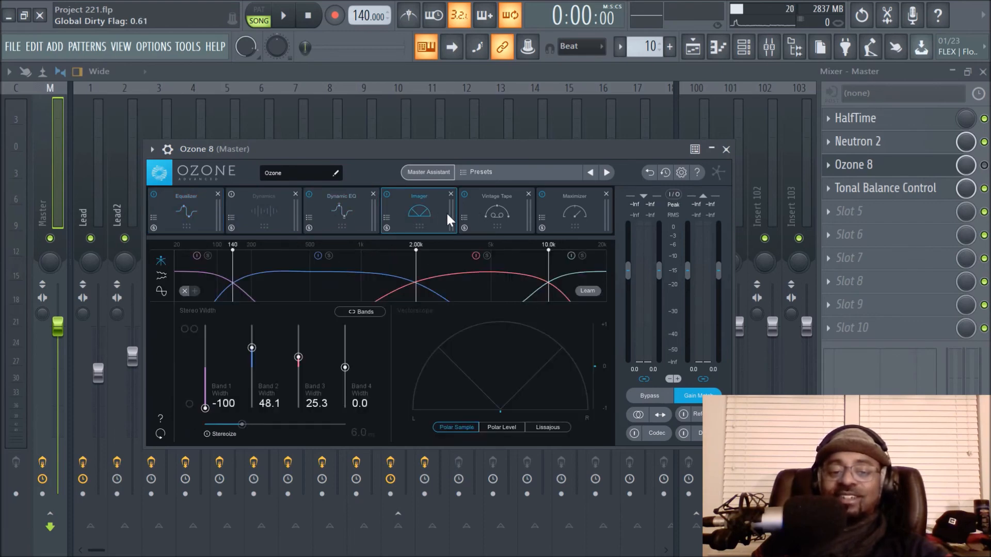
{"action": "left_click", "coordinate": [574, 211]}
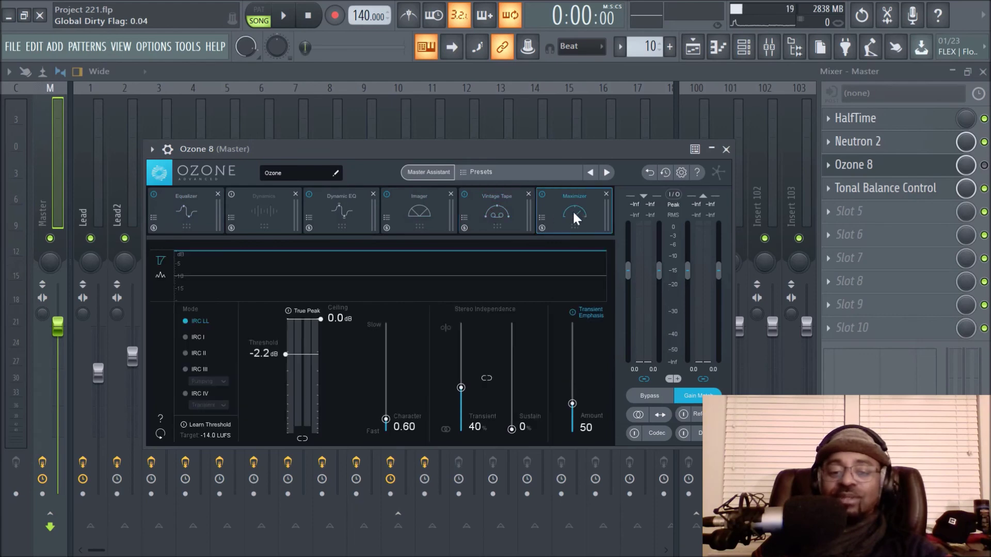
{"action": "left_click", "coordinate": [496, 195]}
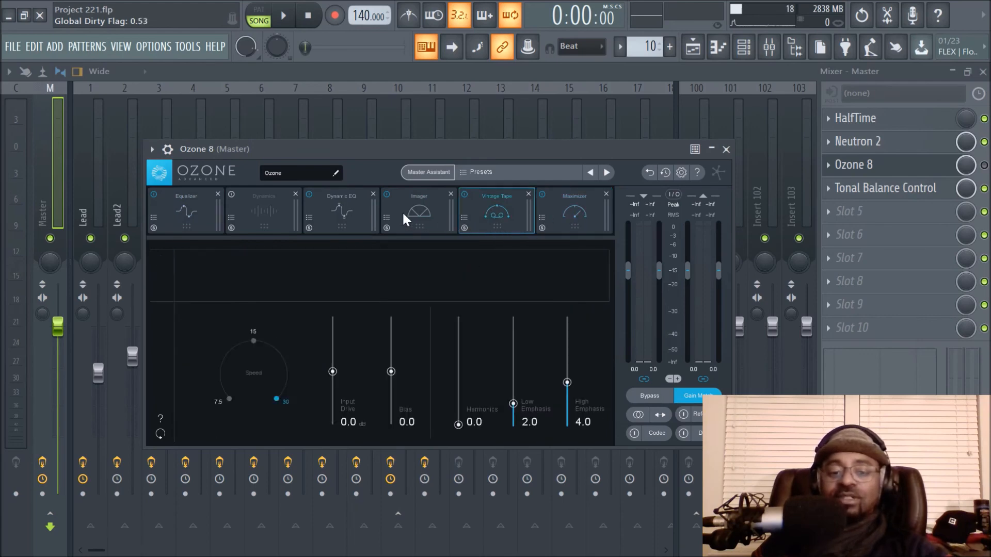
{"action": "left_click", "coordinate": [418, 211]}
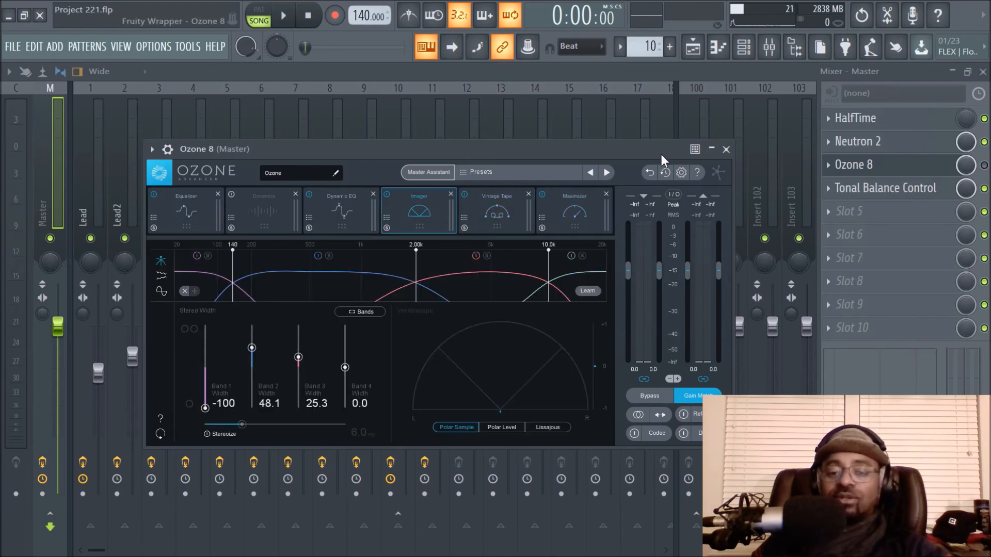
{"action": "left_click", "coordinate": [726, 149]}
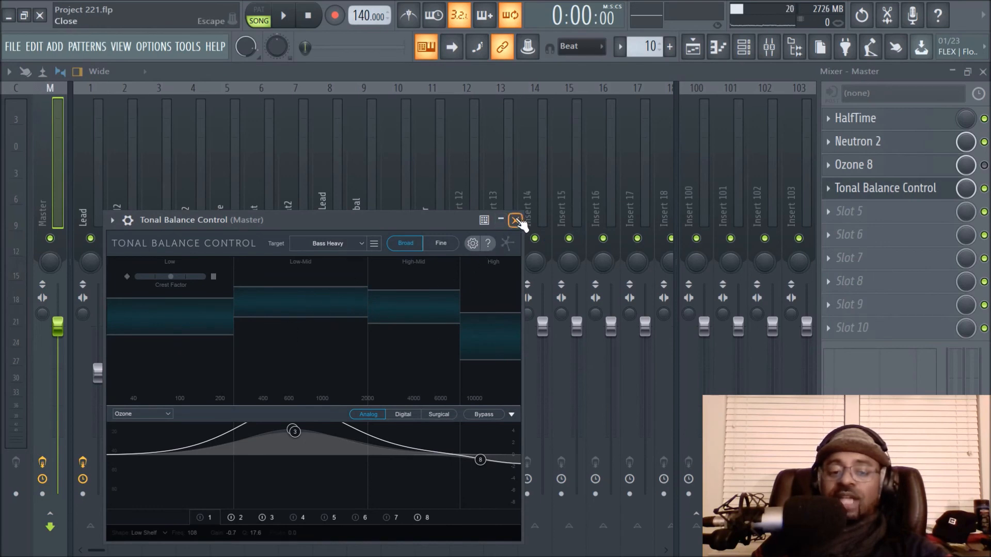
{"action": "left_click", "coordinate": [514, 220]}
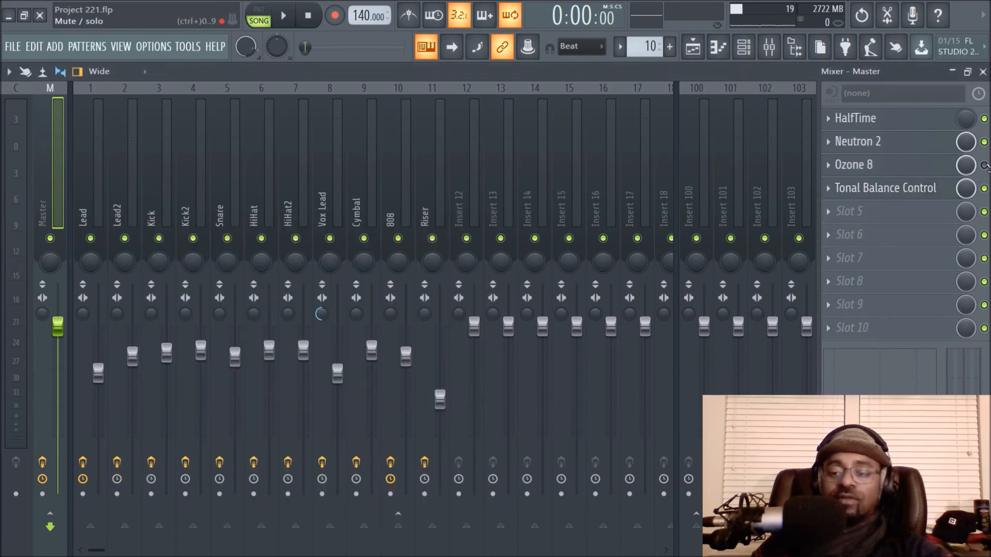
{"action": "left_click", "coordinate": [690, 46]}
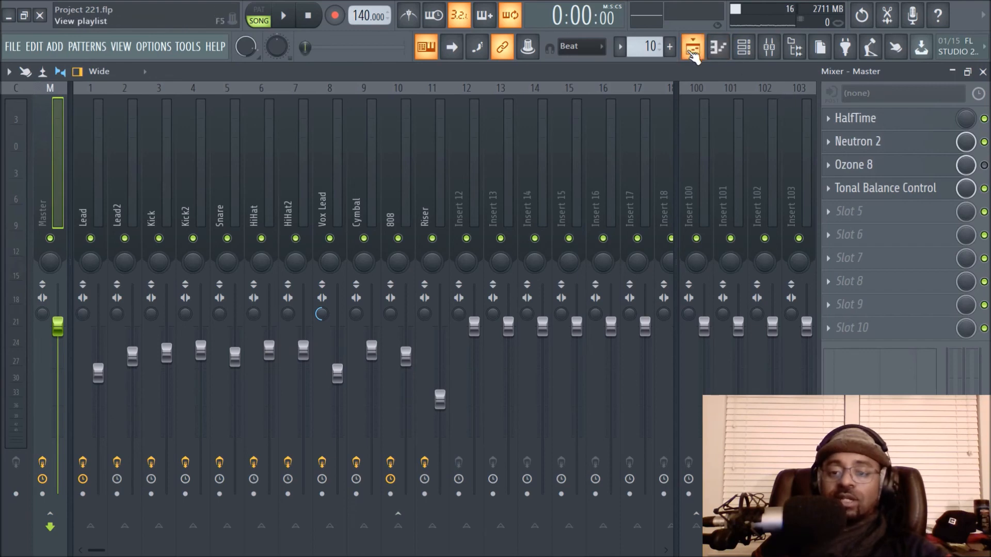